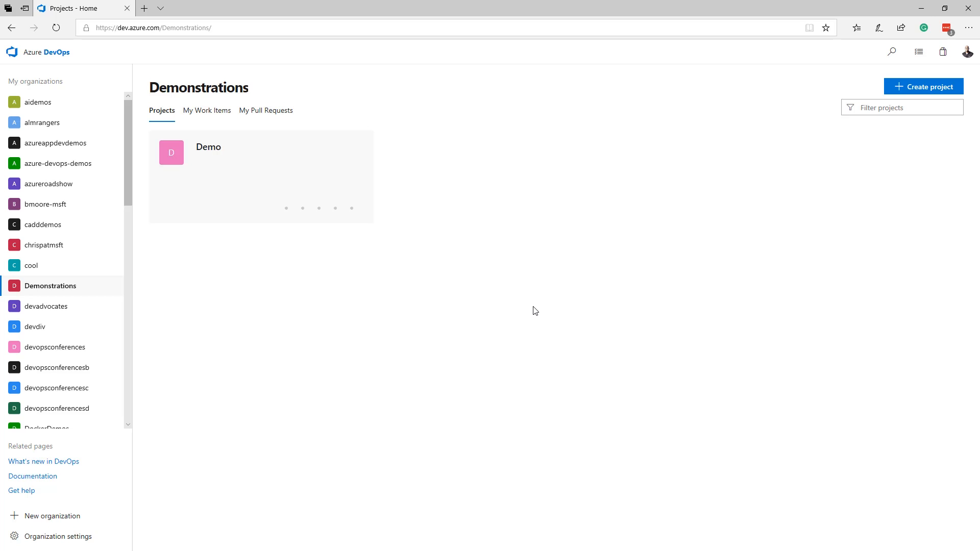
mouse_move(352, 208)
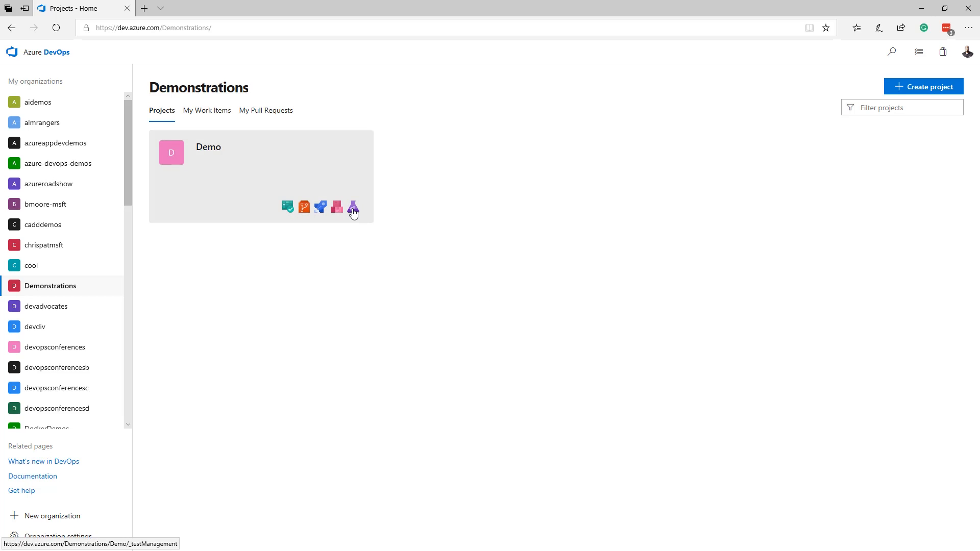
- Open the Demo project's Test Plans area from its project card
click(353, 207)
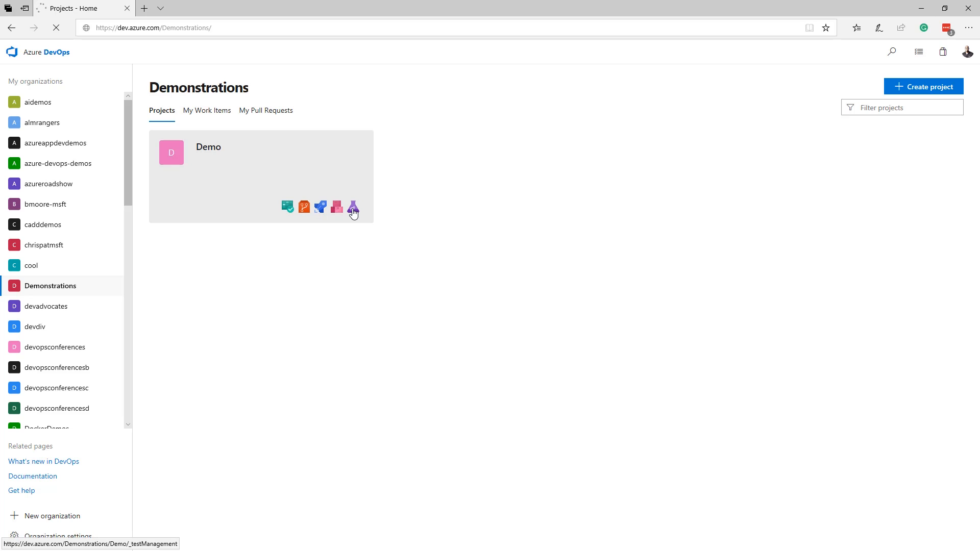
click(354, 206)
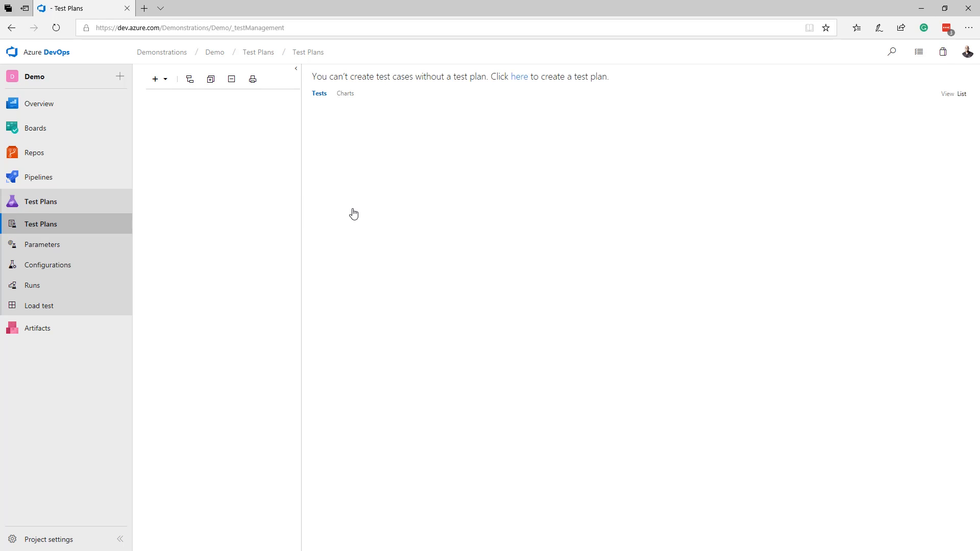
mouse_move(432, 156)
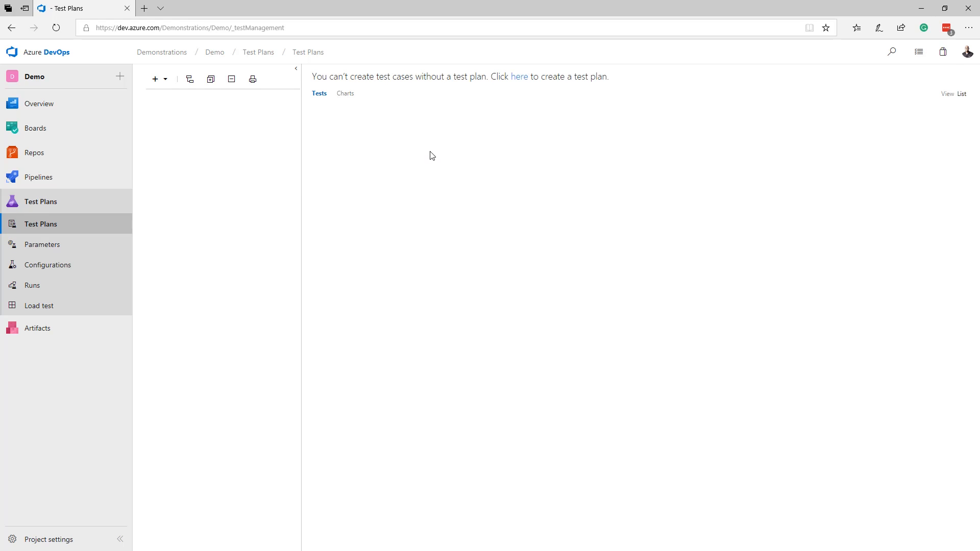
mouse_move(519, 77)
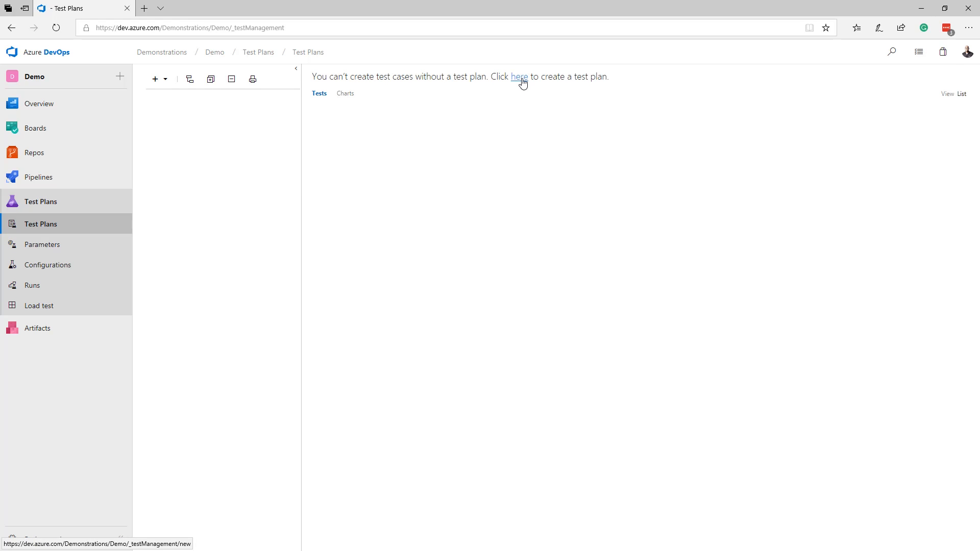
- Create a new test plan named 'Release 1' in the Demo project
click(519, 76)
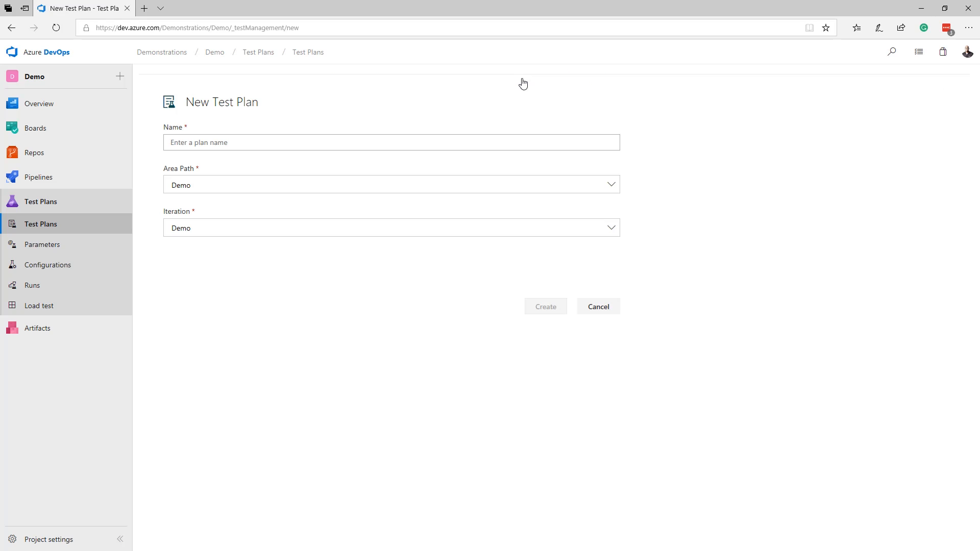
click(391, 142)
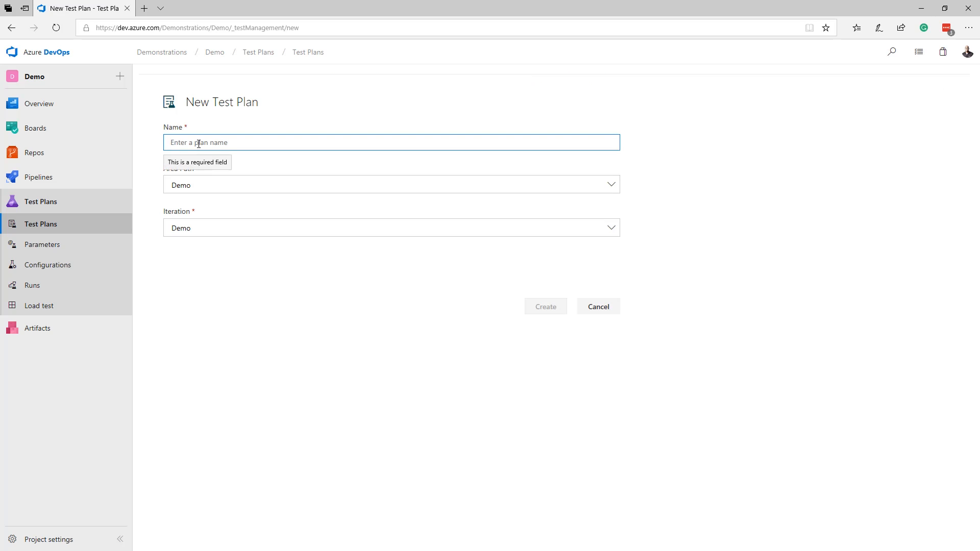
text(Release 1)
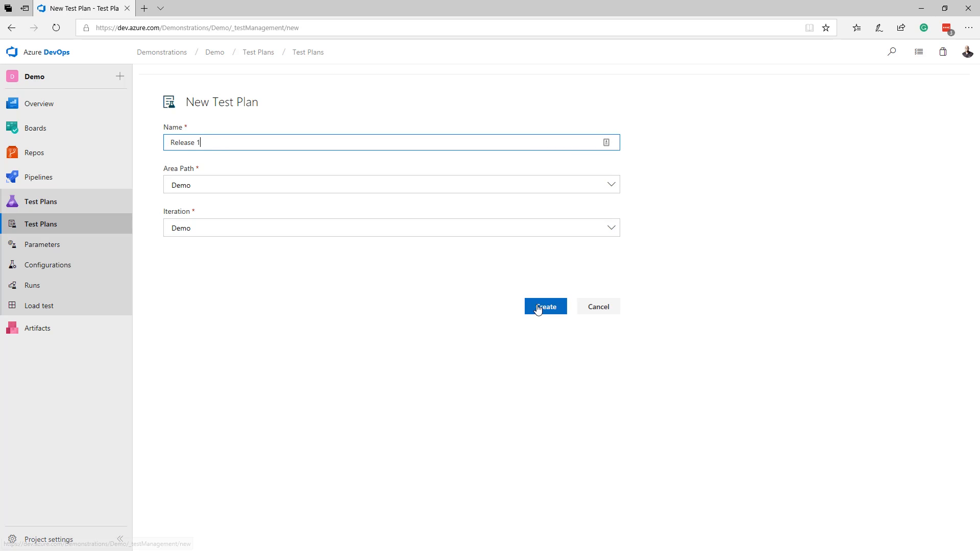
click(544, 307)
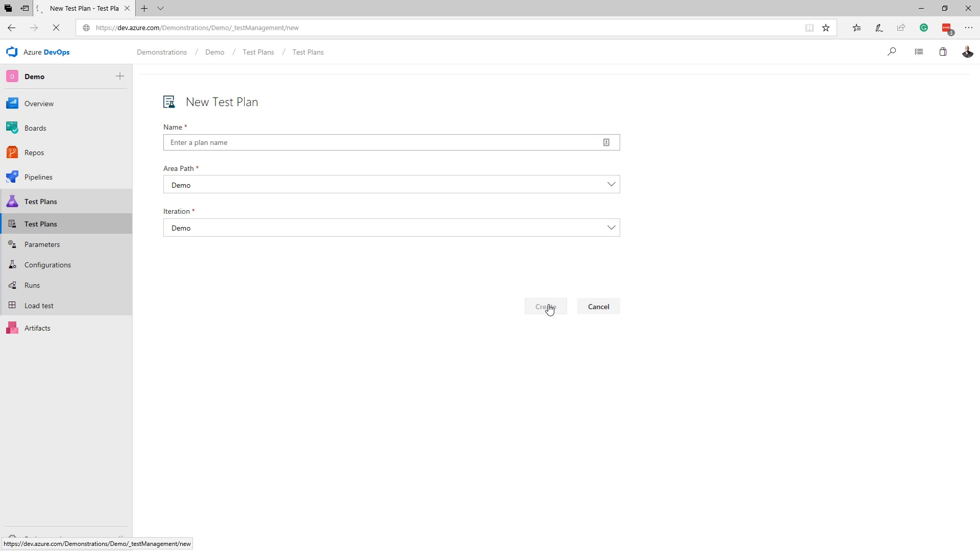
click(544, 306)
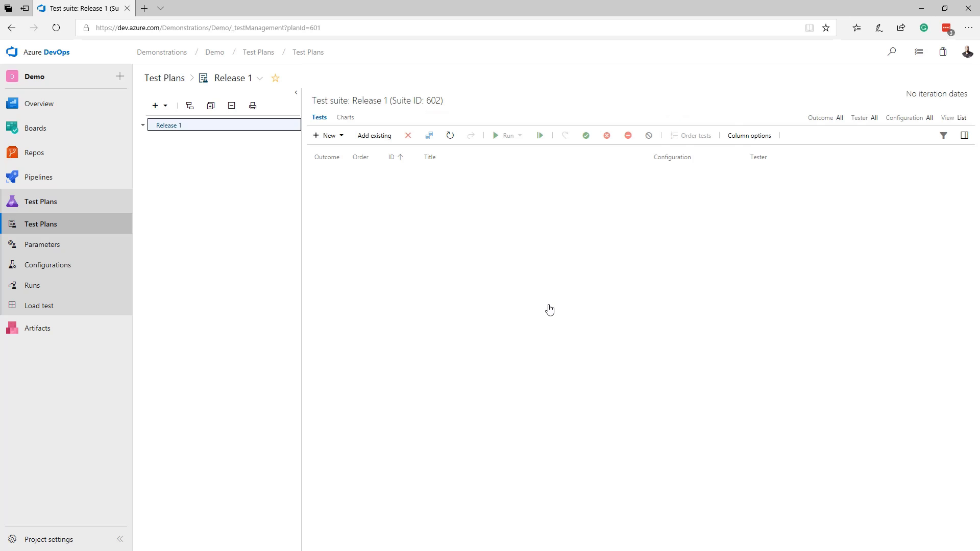
mouse_move(55, 264)
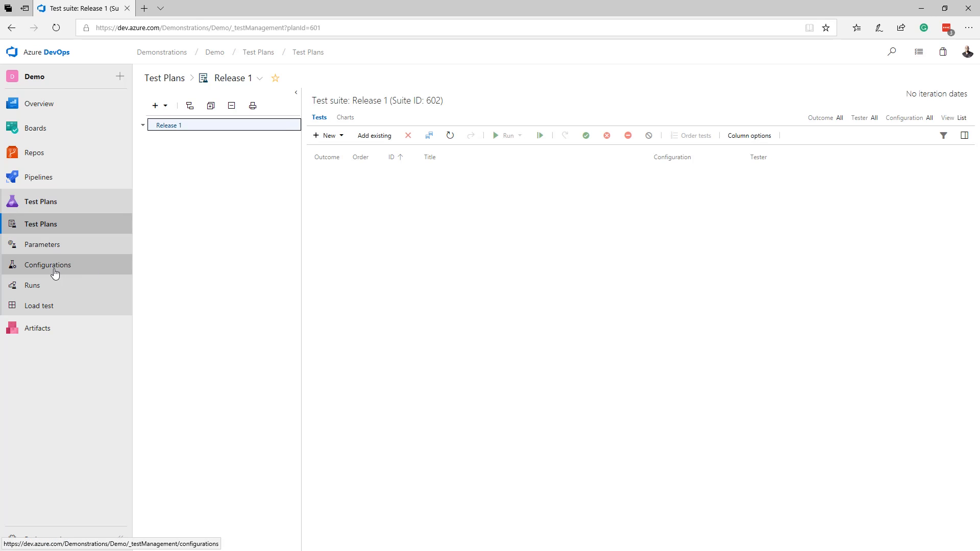
- Rename the Windows 10 test configuration to 'Windows 10 + Chrome'
click(48, 264)
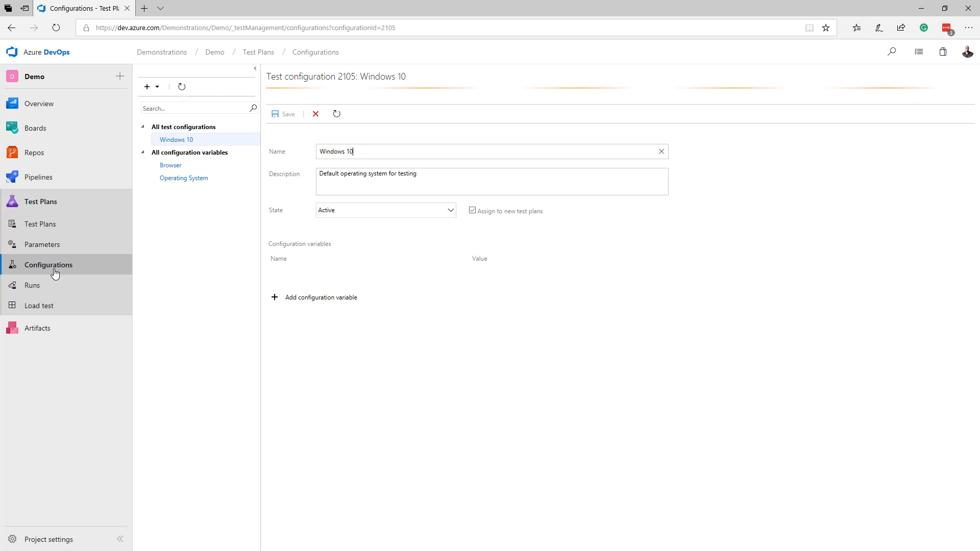
click(320, 297)
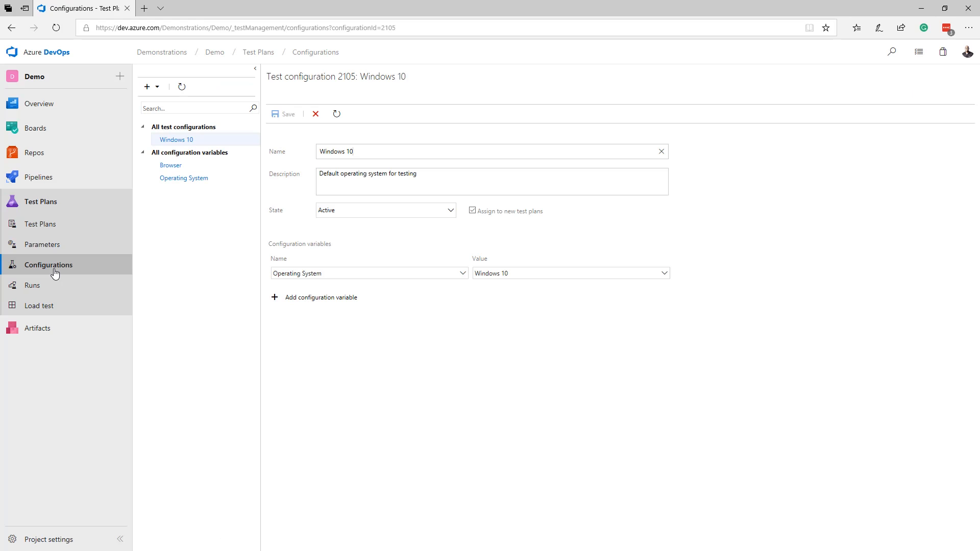
click(375, 152)
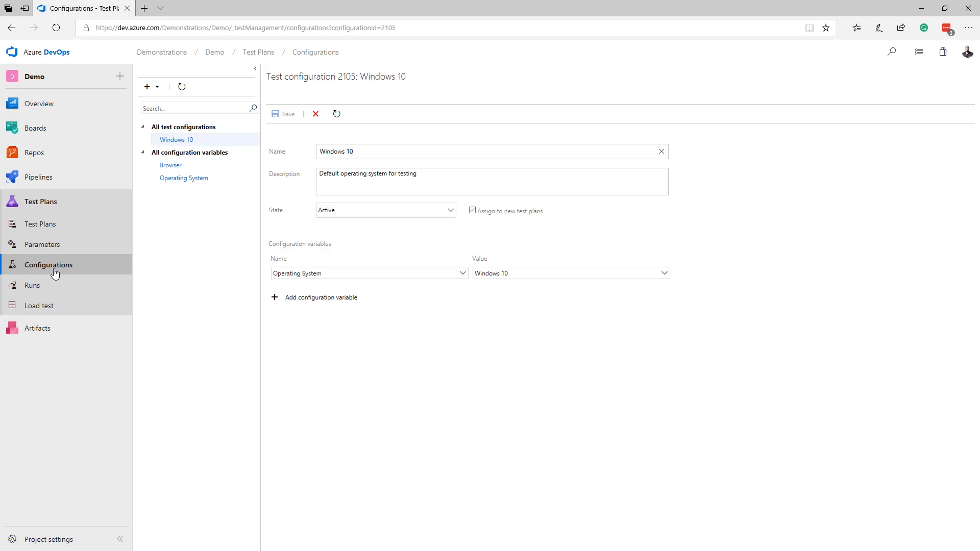
text(+ Chrome)
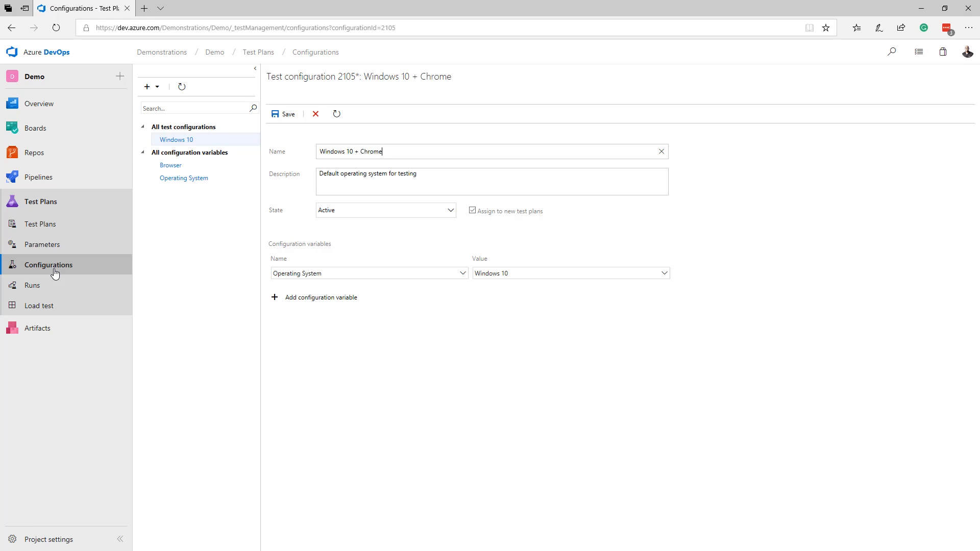
mouse_move(315, 298)
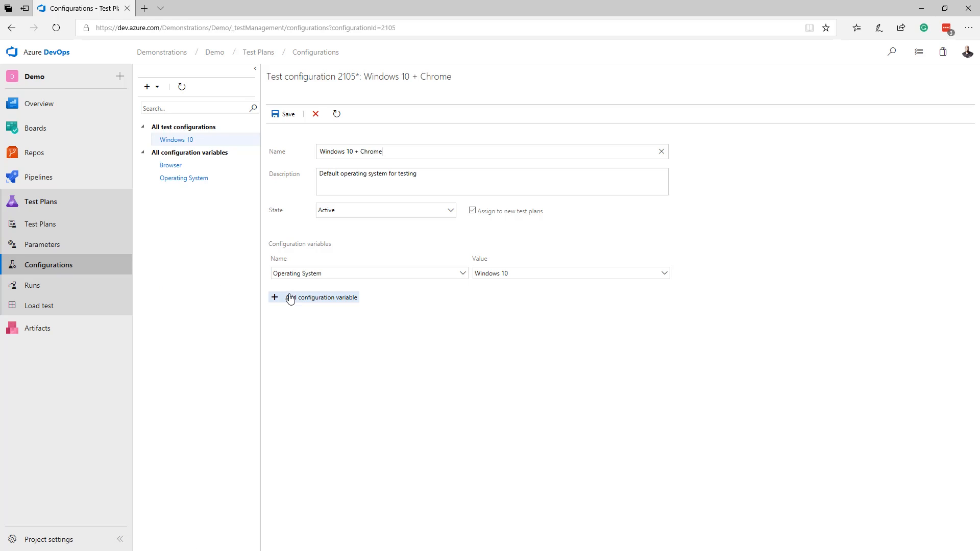
- Add a Browser variable with value Chrome and save the configuration
click(320, 297)
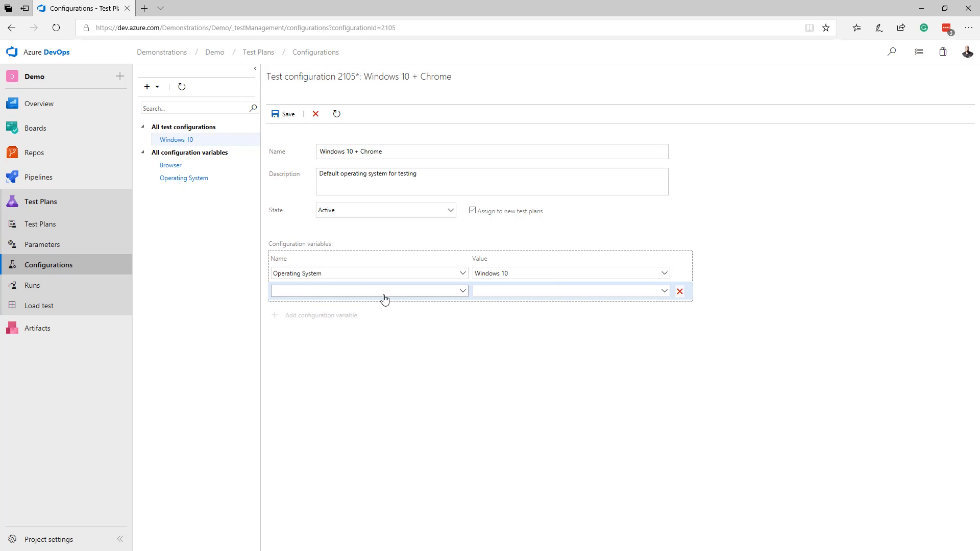
click(368, 290)
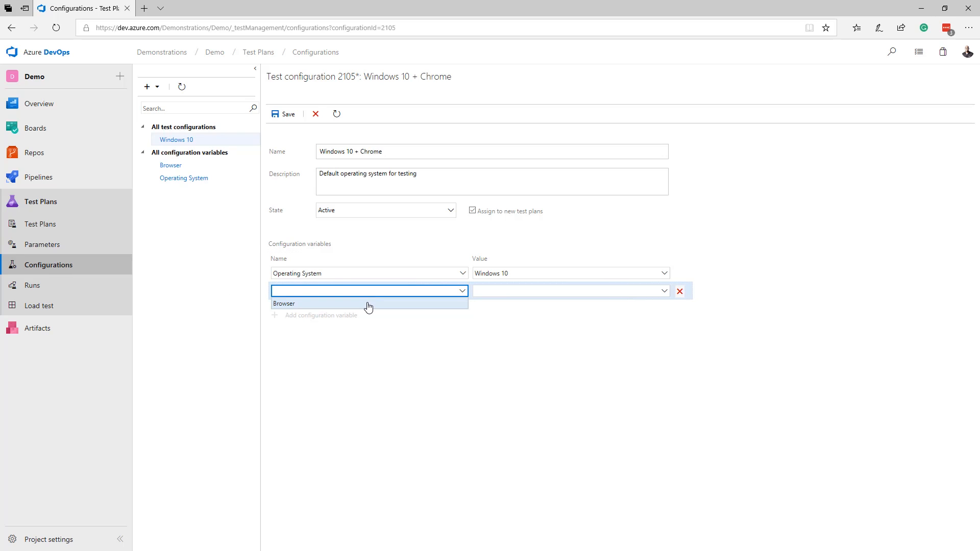
click(284, 304)
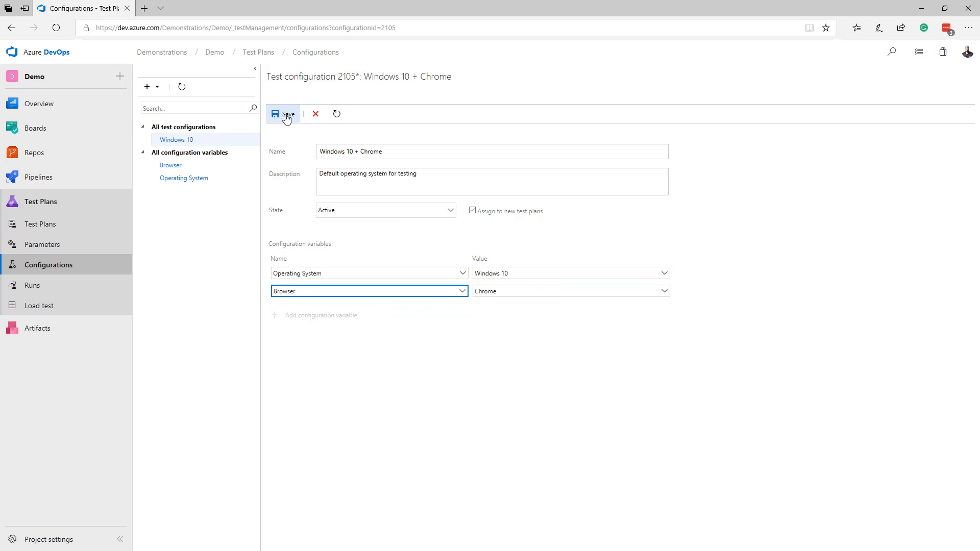
click(285, 113)
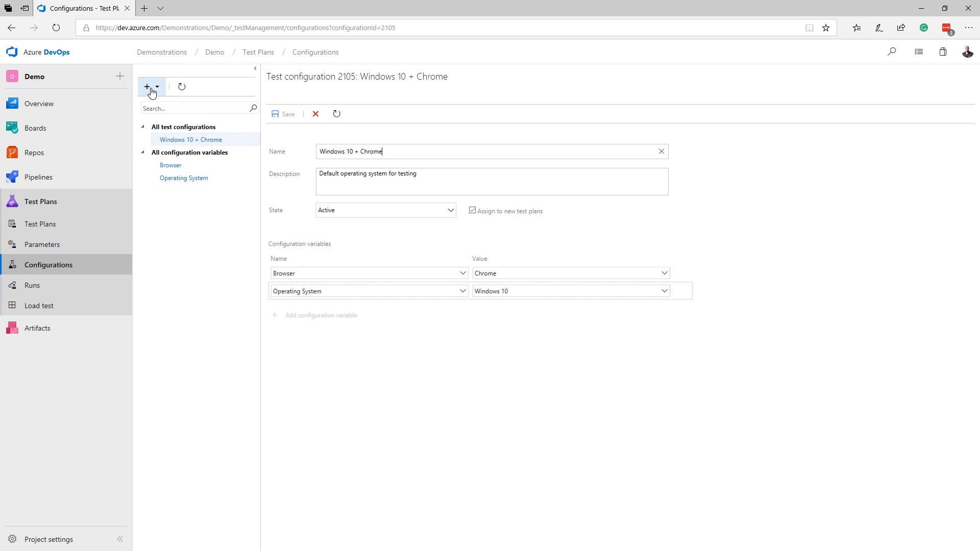
- Create and save configuration 'Windows 10 + Edge' pairing Windows 10 with Microsoft Edge
click(148, 87)
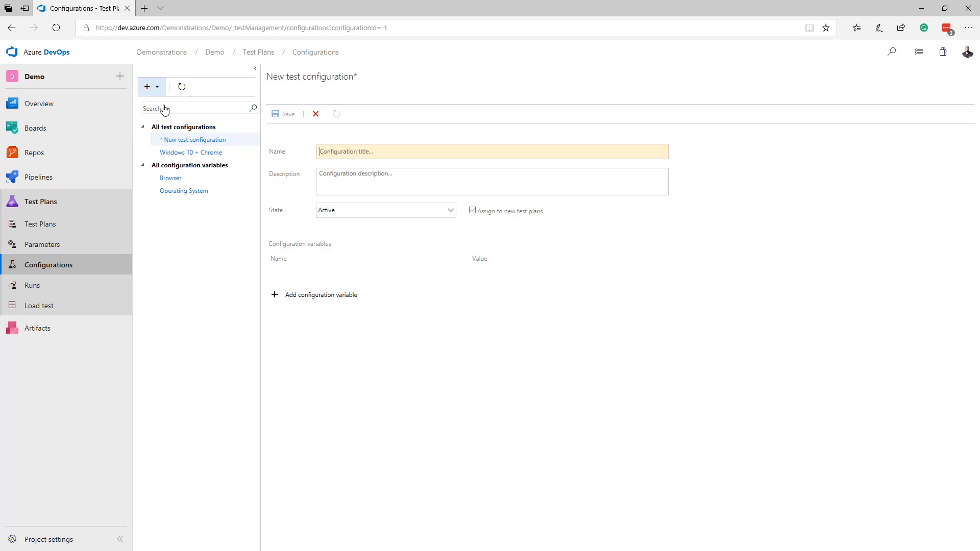
text(Windows 10 + Edge)
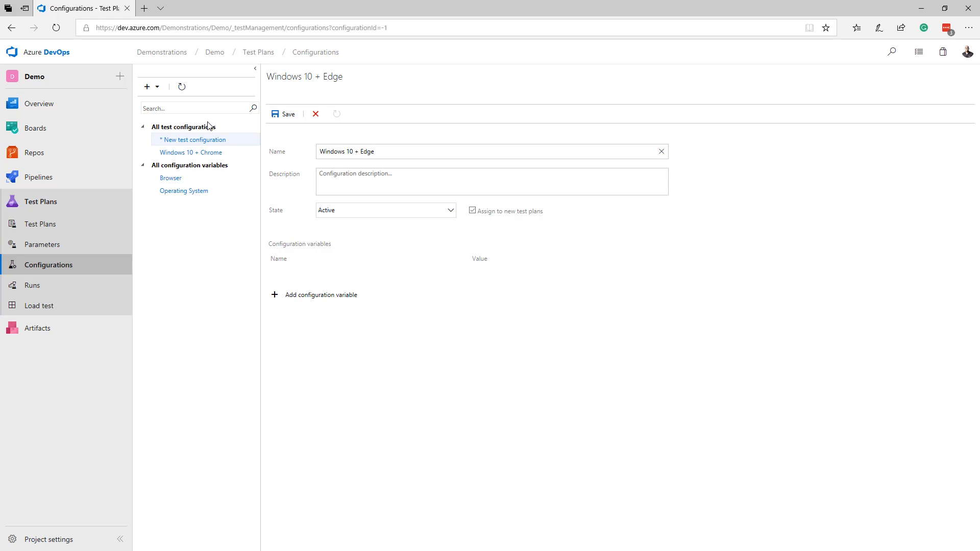
click(321, 294)
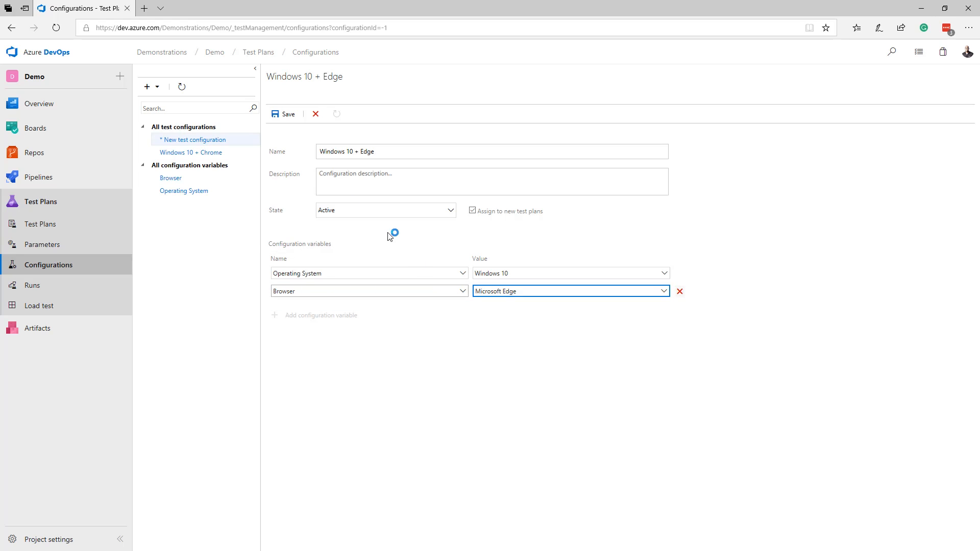
click(147, 86)
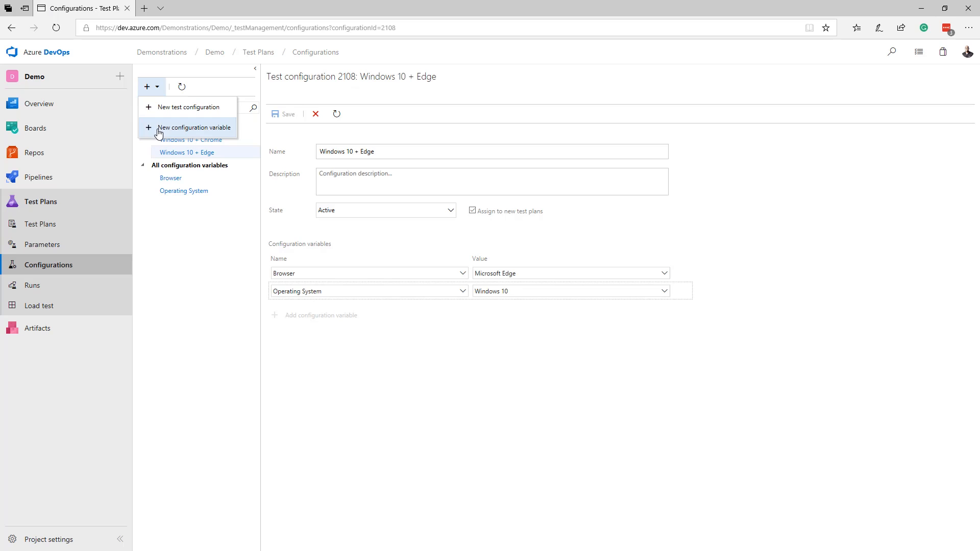
- Discard the unsaved new variable and review Operating System's values (Windows 10, 7, 8, 8.1)
click(196, 127)
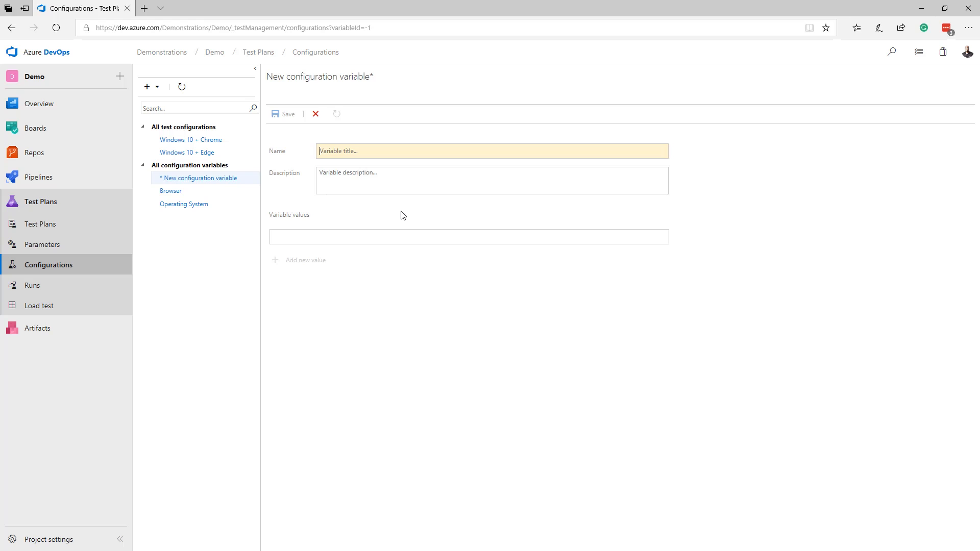
mouse_move(360, 168)
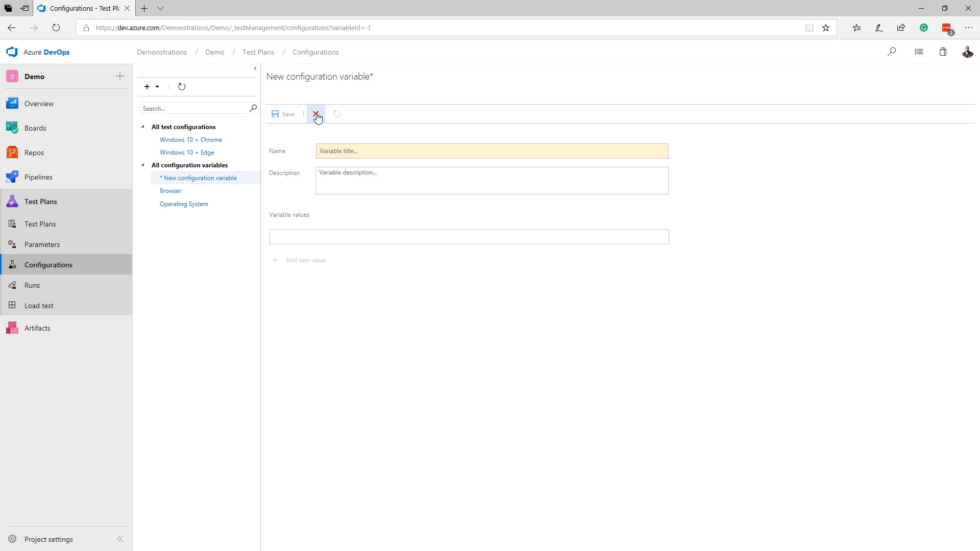
click(315, 114)
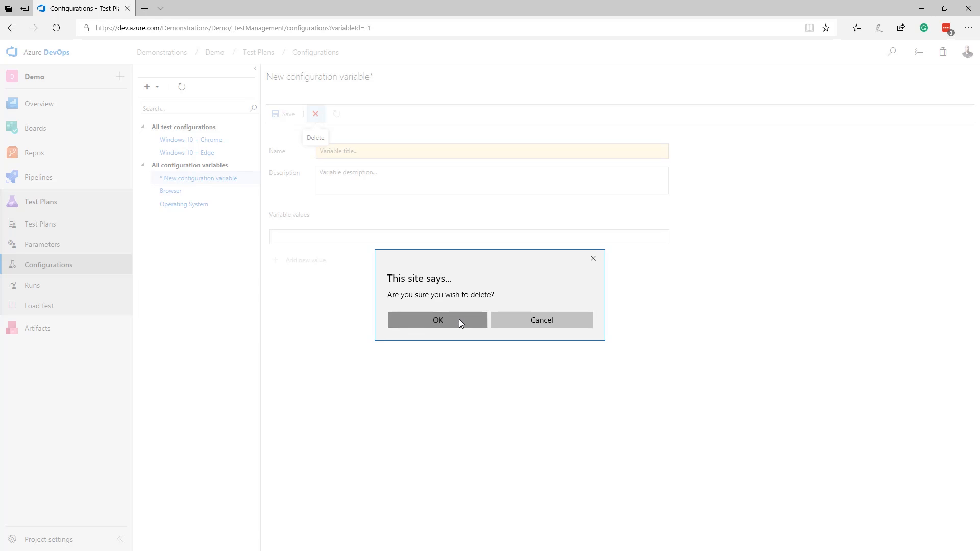
click(438, 320)
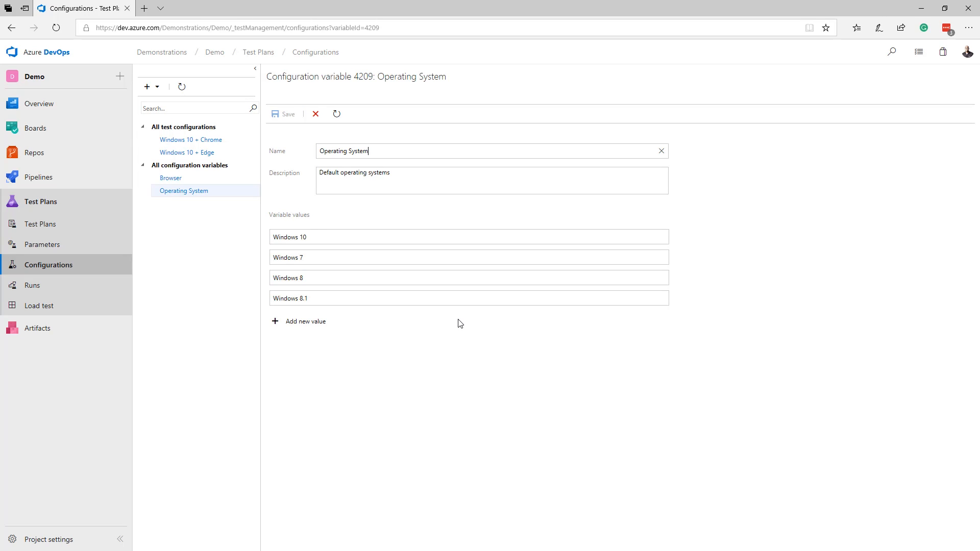
click(258, 52)
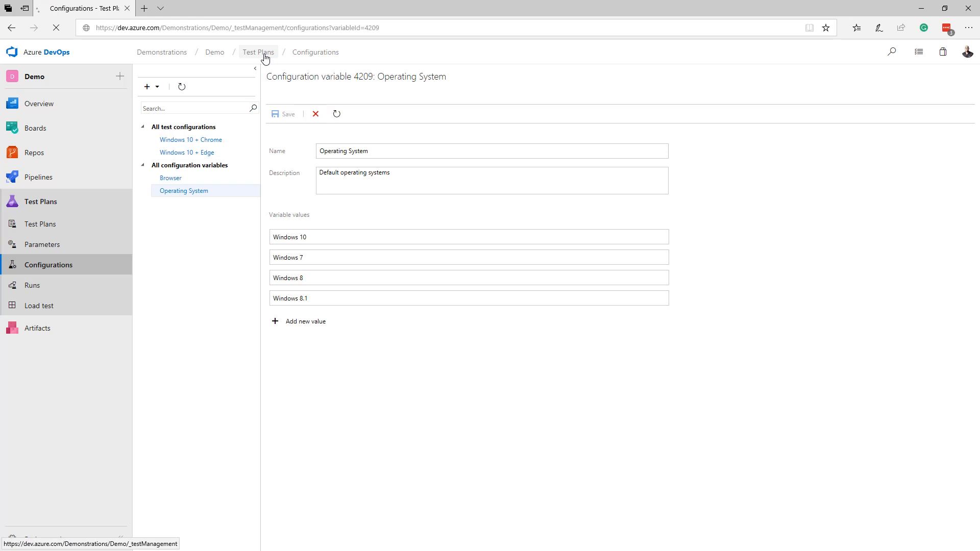
- Return to the Test Plans list via the breadcrumb
click(40, 224)
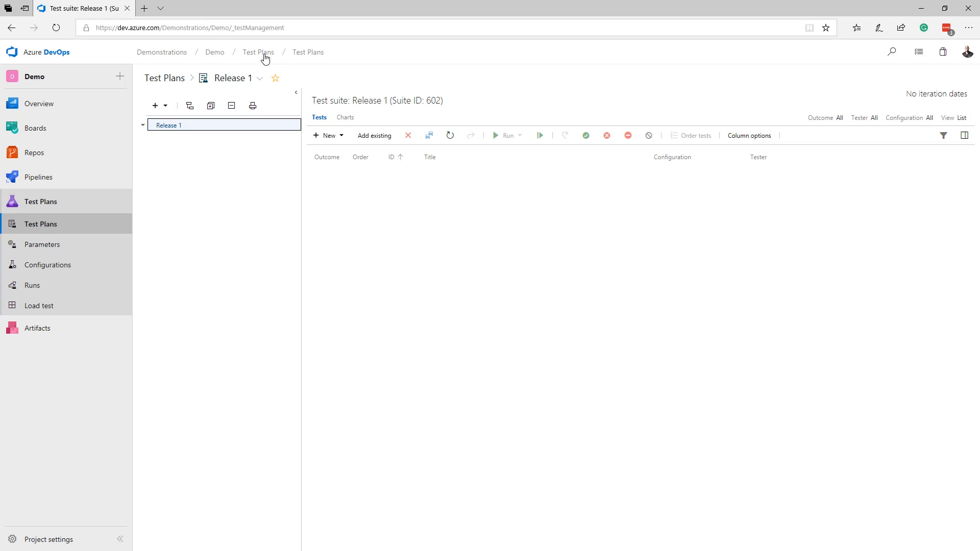
mouse_move(176, 103)
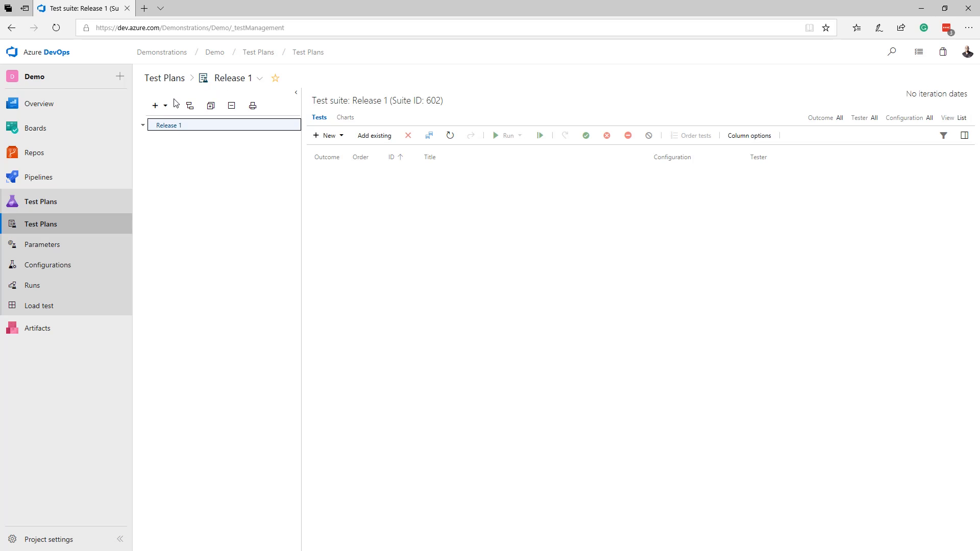
mouse_move(144, 130)
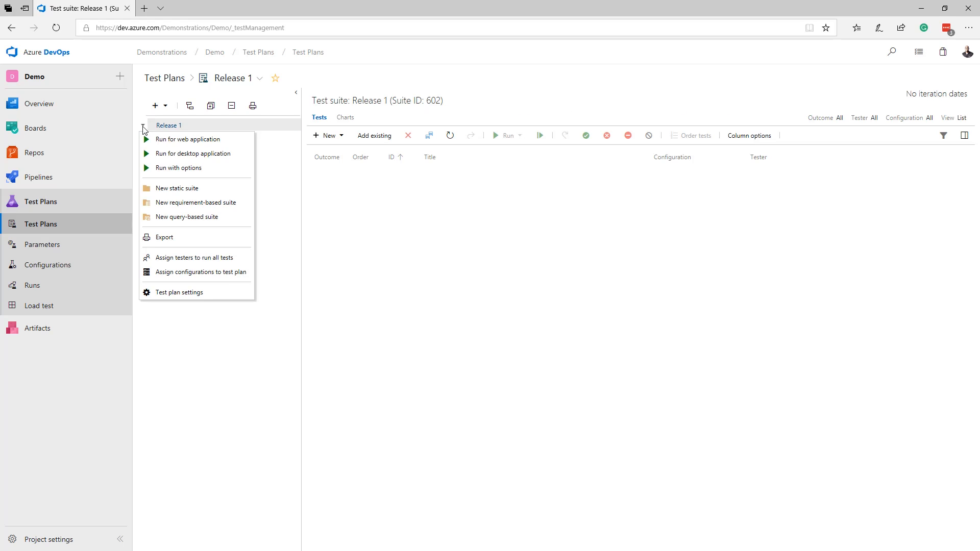
mouse_move(229, 189)
text(End to End)
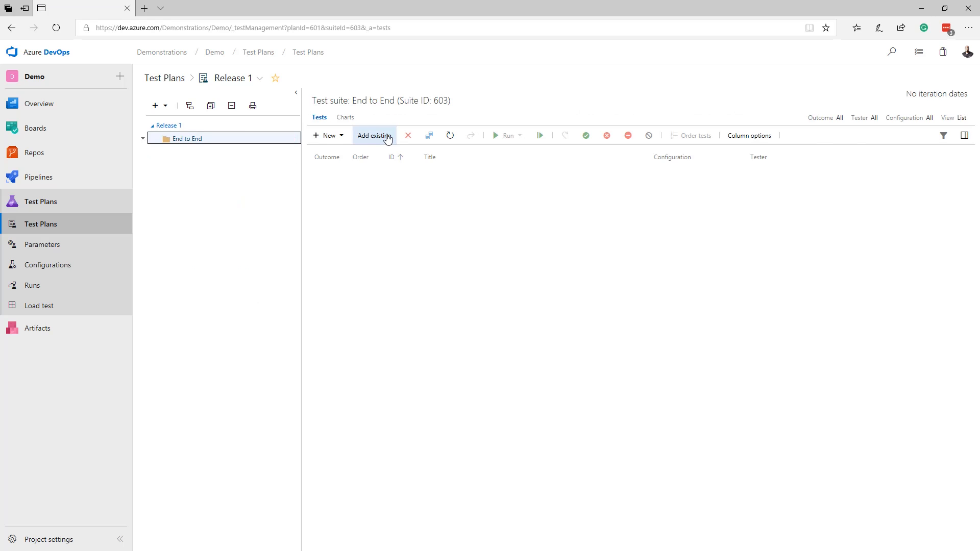
- Add existing test cases Verify Abel and Verify Jessica to the End to End suite
click(374, 136)
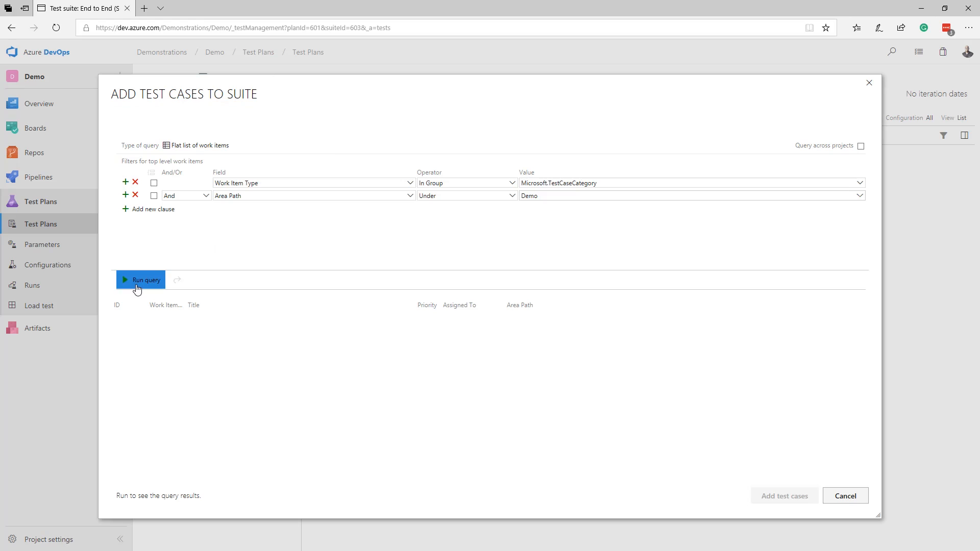
click(141, 279)
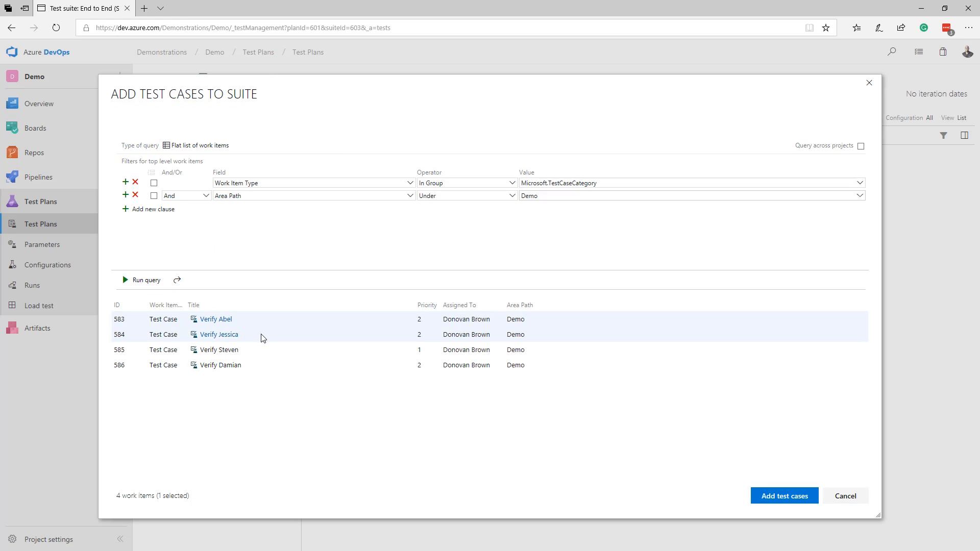
click(783, 496)
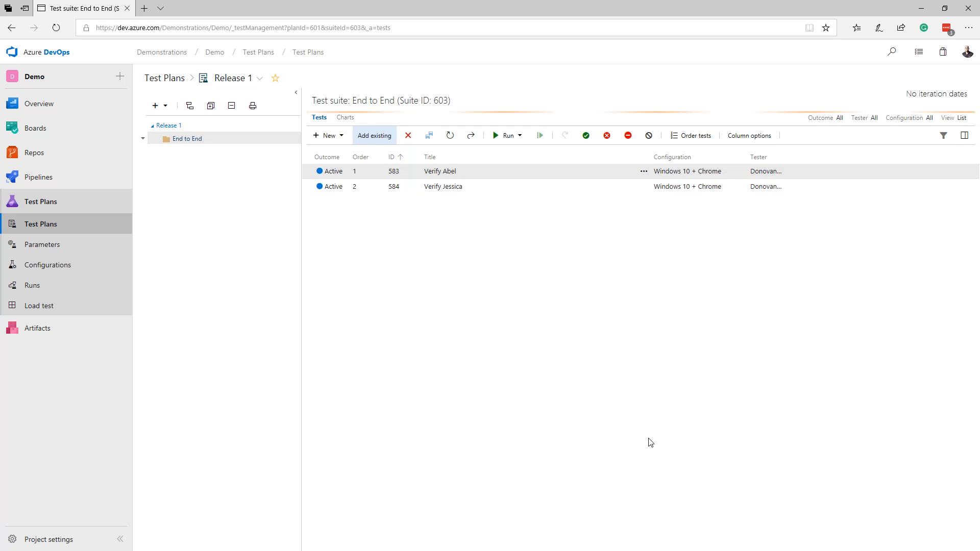
mouse_move(373, 135)
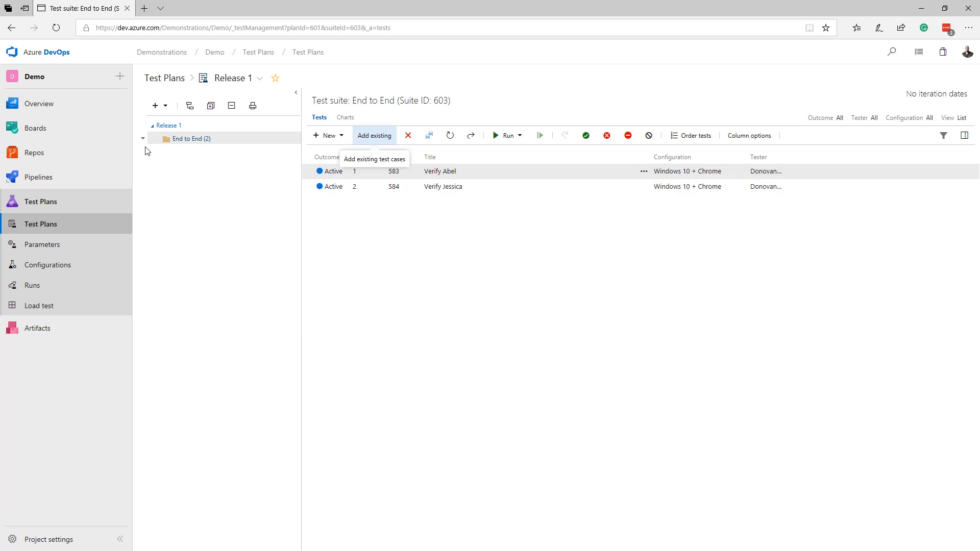
- Create a requirement-based suite under Release 1 for story 587, Add team member
right_click(167, 125)
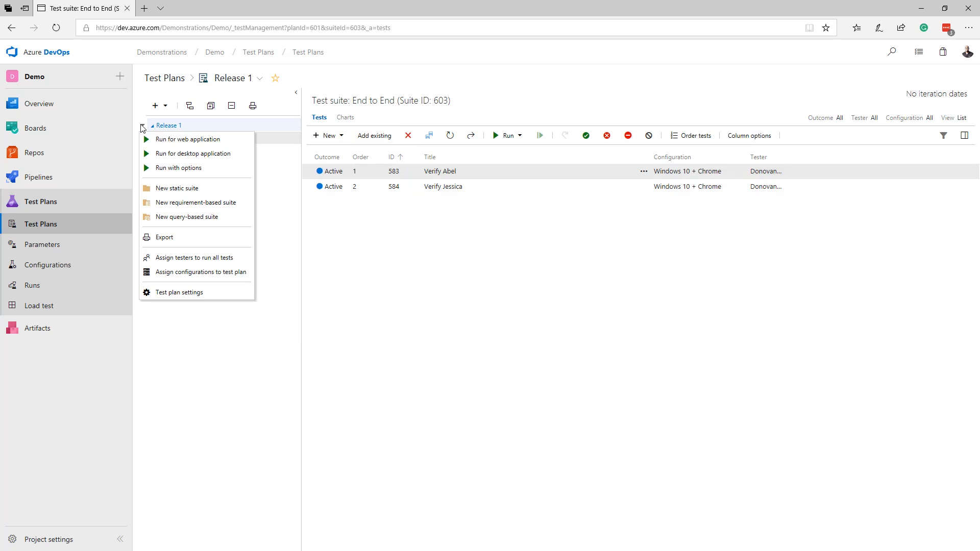
click(196, 203)
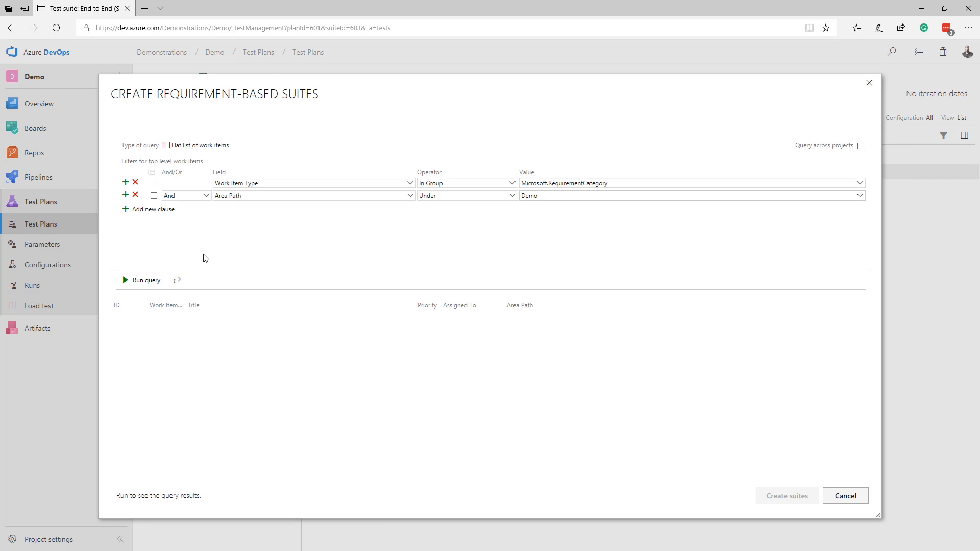
click(144, 279)
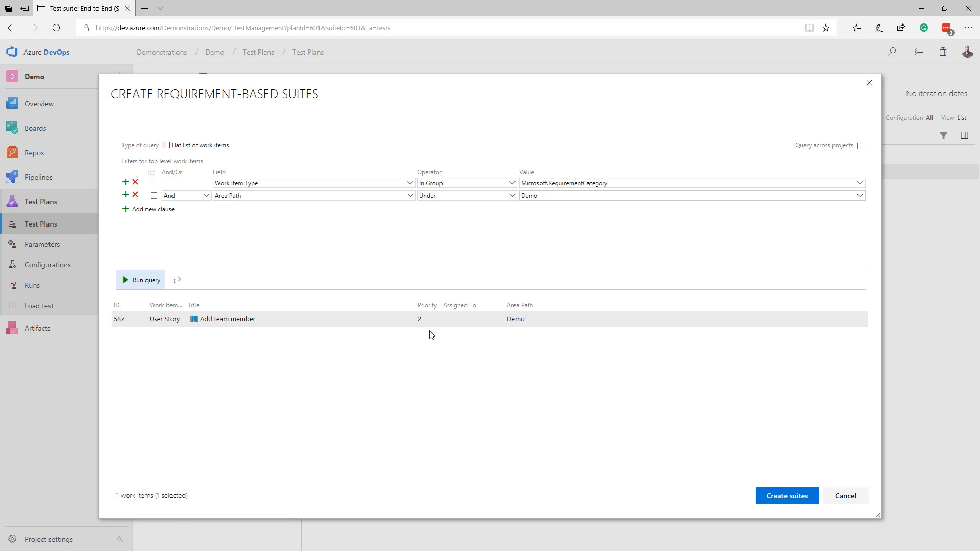
click(786, 496)
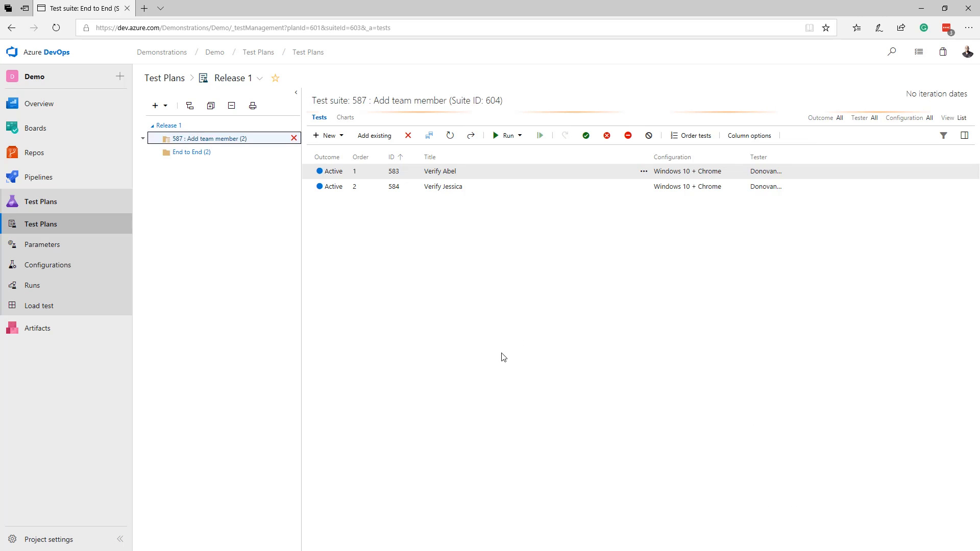
- Add a query-based suite under Release 1 for Priority = 1 test cases, capturing Verify Steven
click(206, 139)
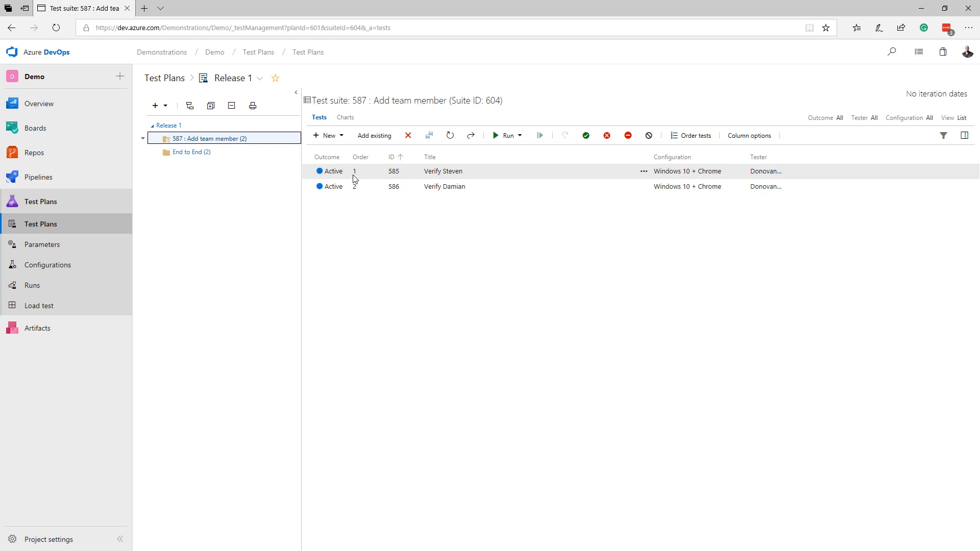
mouse_move(357, 179)
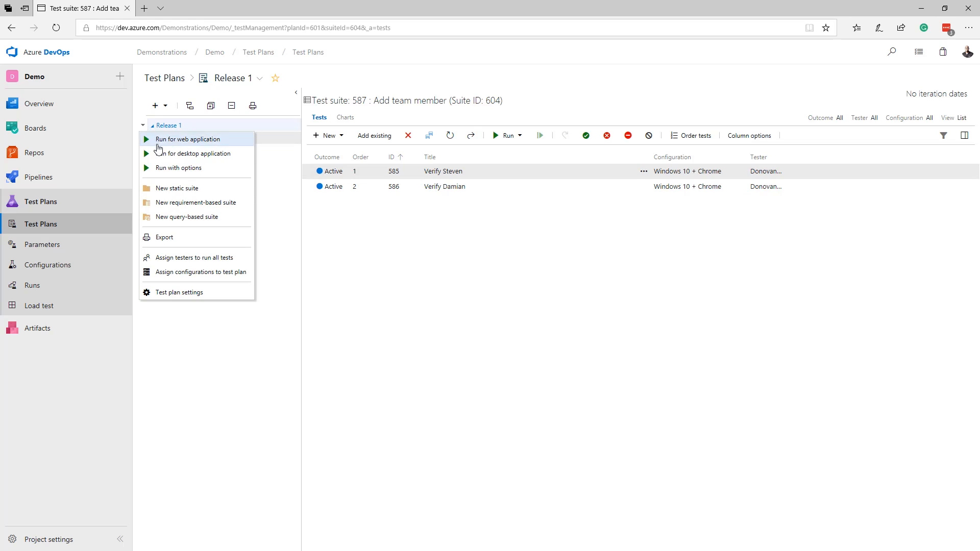
mouse_move(209, 217)
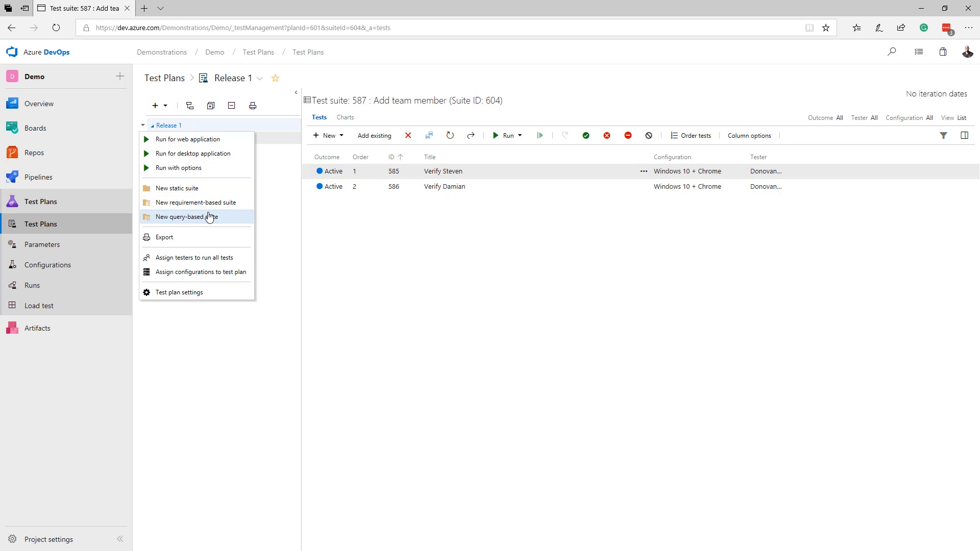
mouse_move(228, 220)
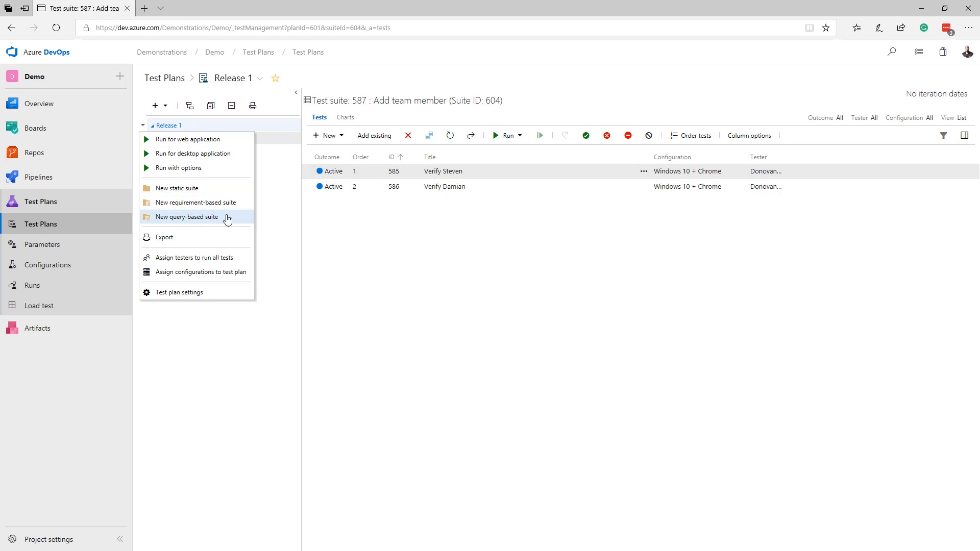
click(186, 216)
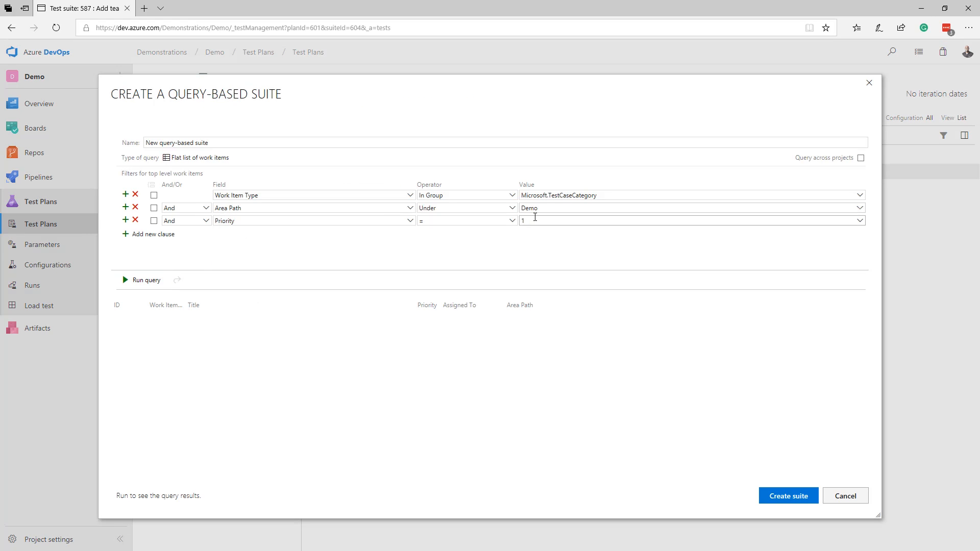
click(145, 279)
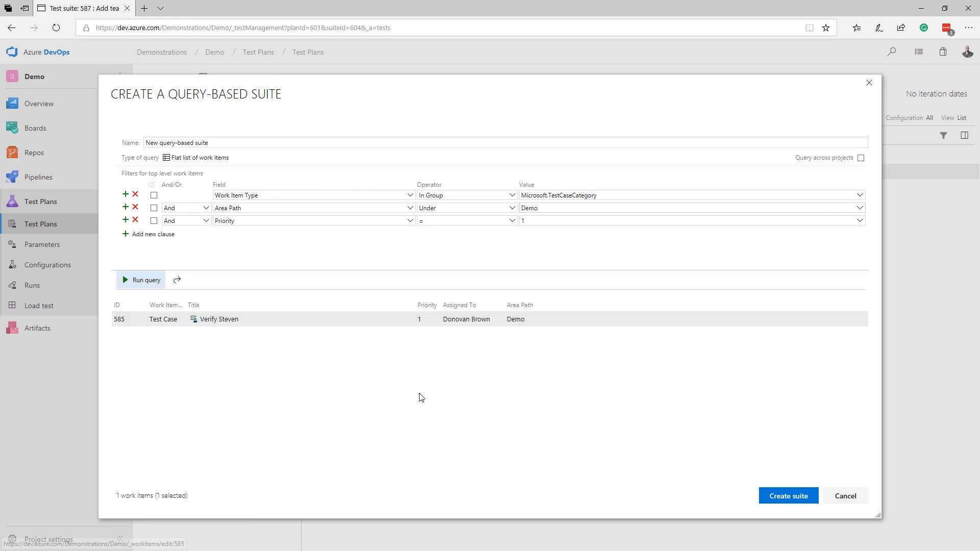
click(788, 496)
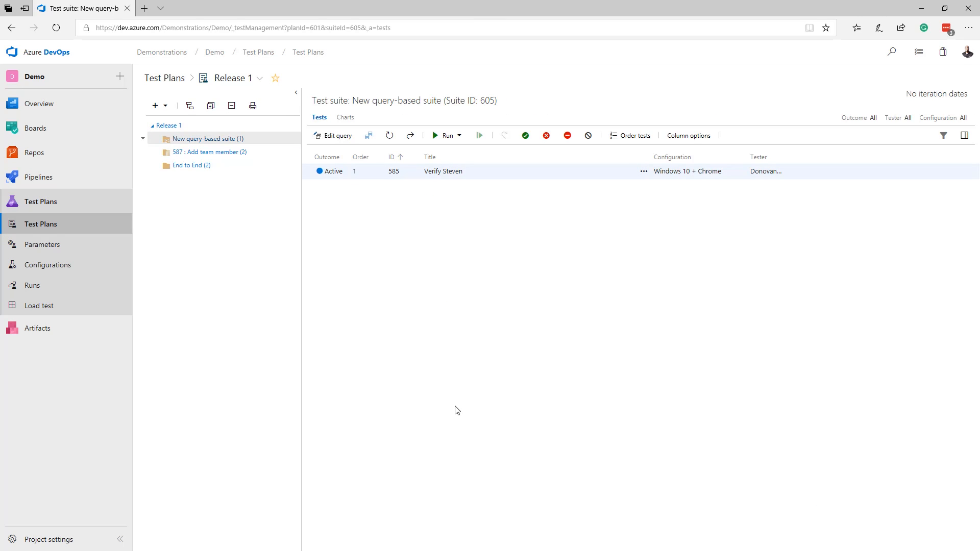
mouse_move(368, 173)
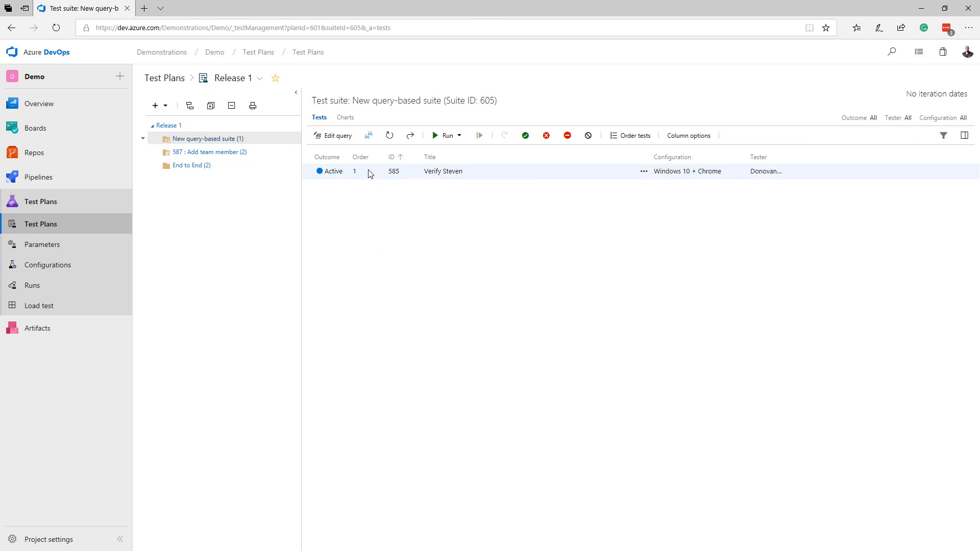
- Review Verify Steven's steps, then open its configuration assignment
double_click(443, 172)
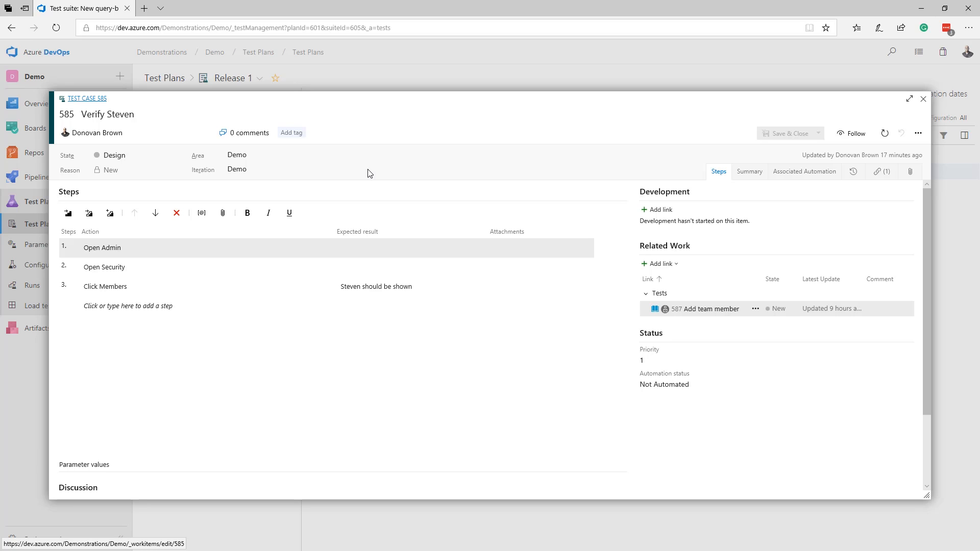
mouse_move(923, 99)
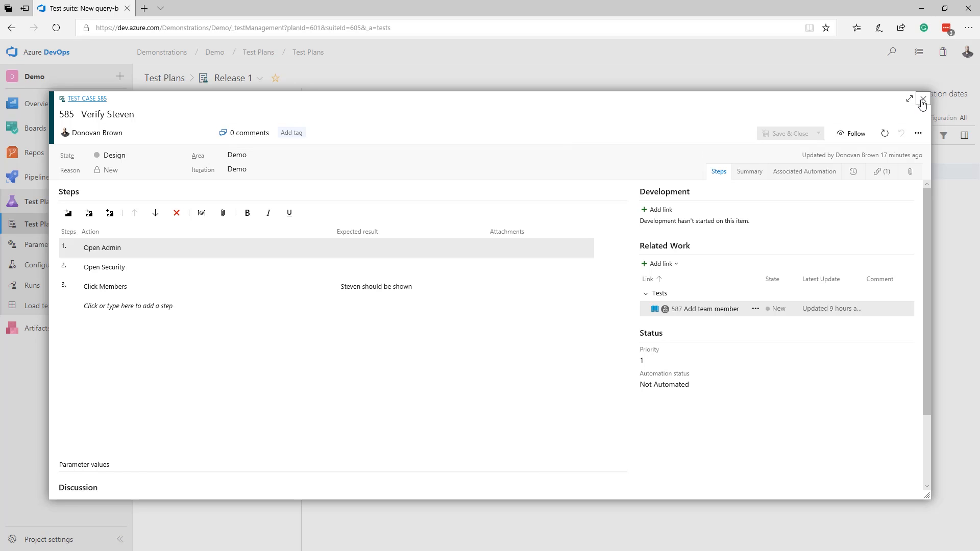
click(922, 98)
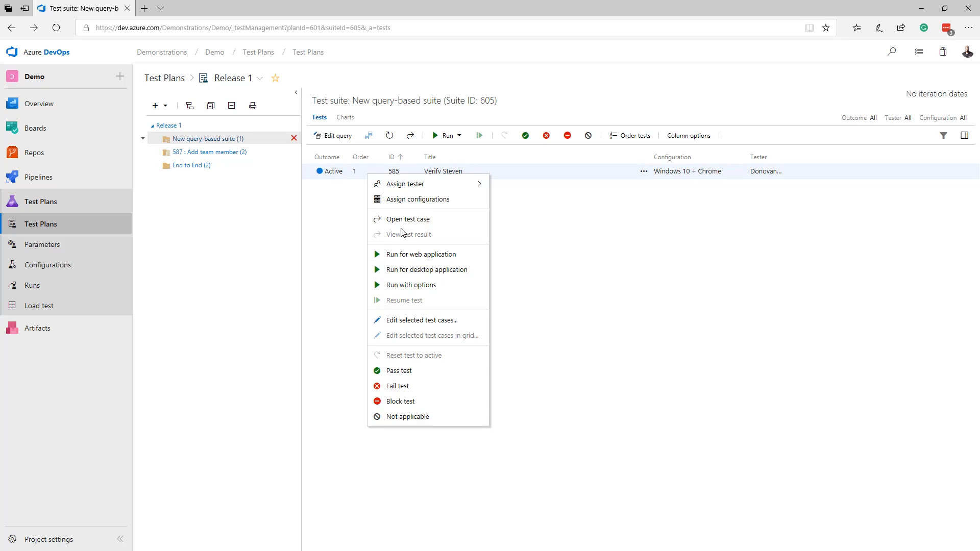
click(417, 198)
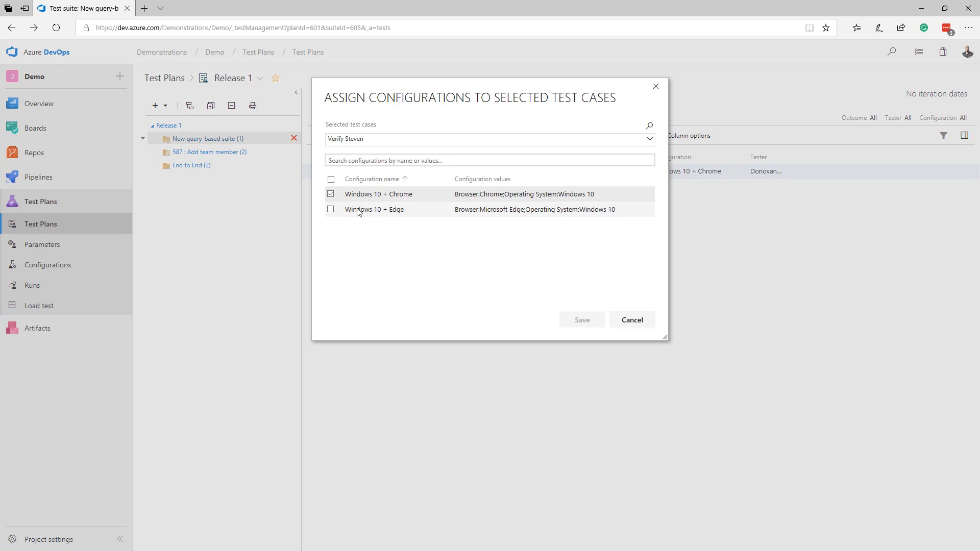
- Assign Verify Steven to Windows 10 + Edge as well as Windows 10 + Chrome
click(330, 209)
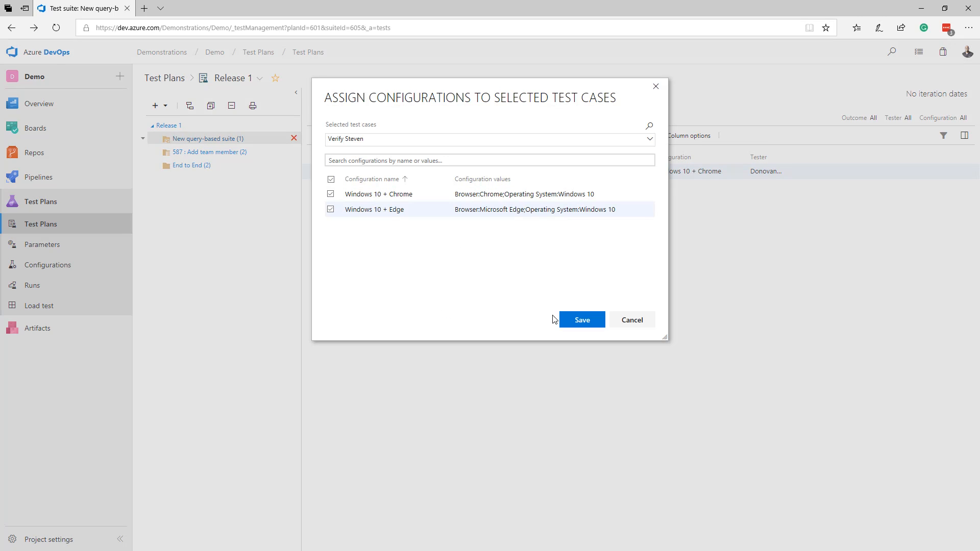
click(581, 320)
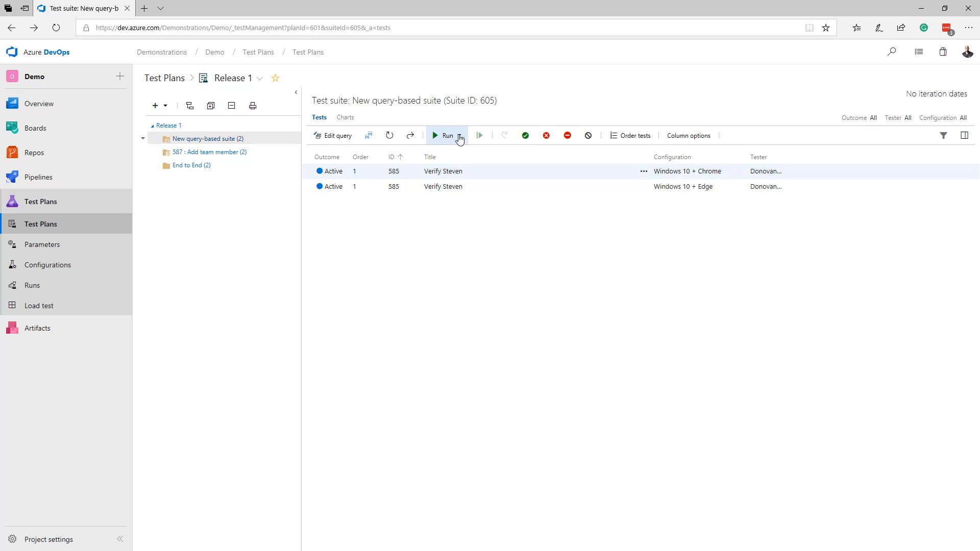
click(460, 136)
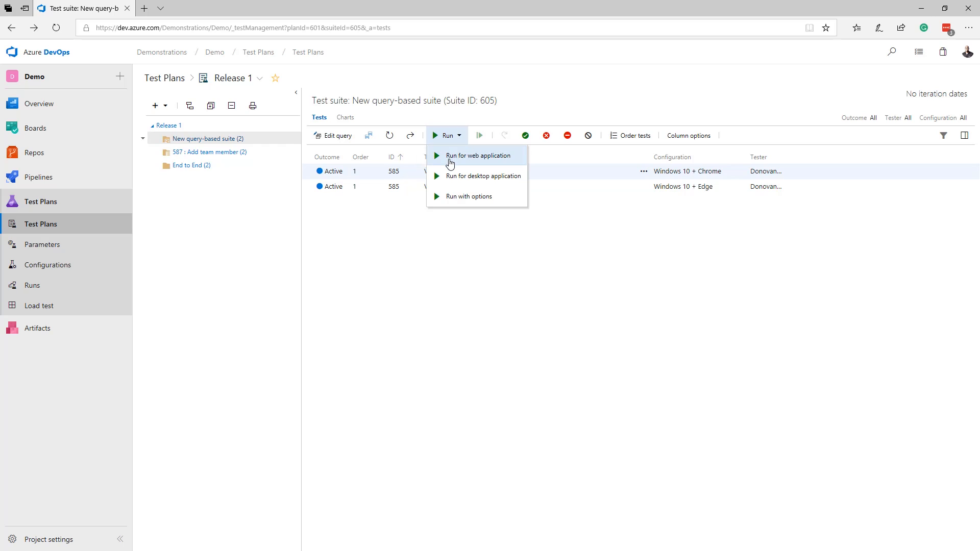
mouse_move(451, 176)
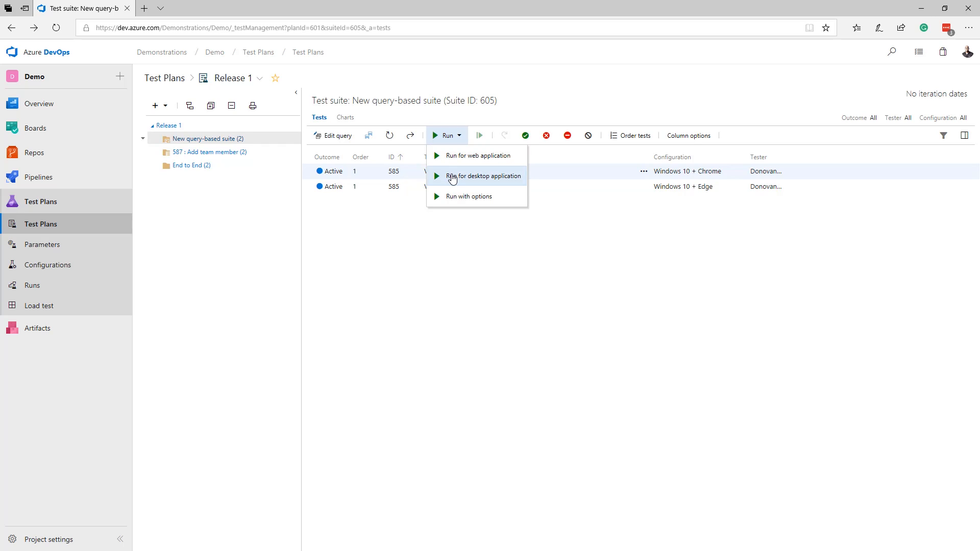
mouse_move(457, 199)
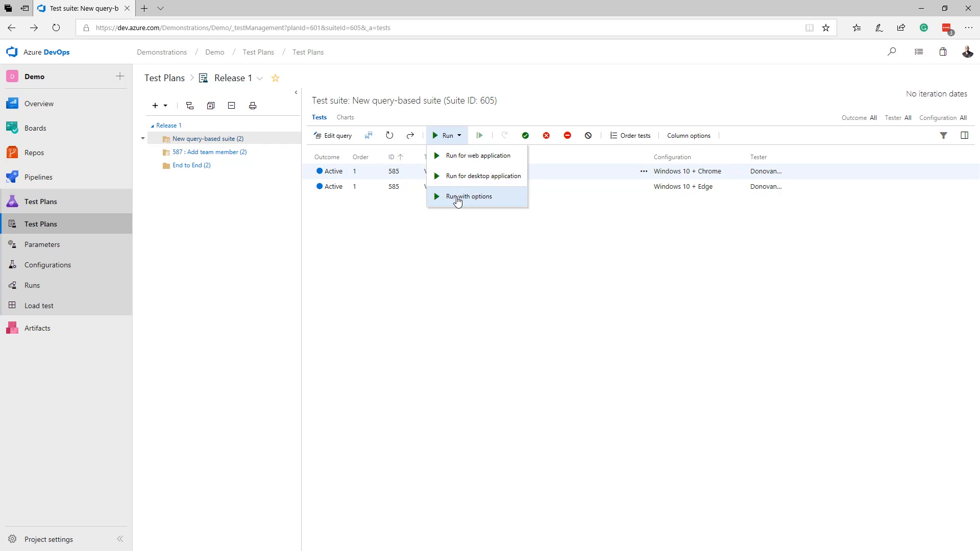
mouse_move(475, 155)
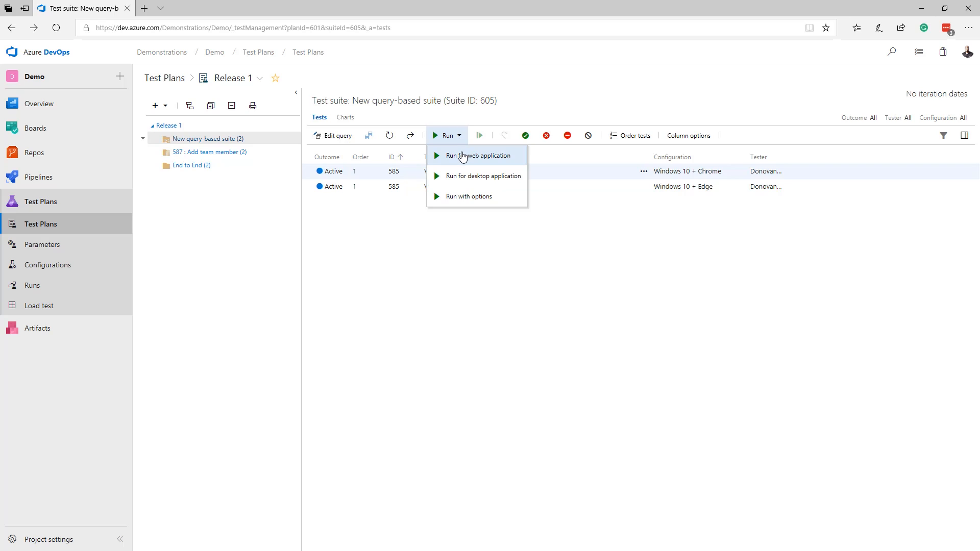
- Run Verify Steven in the web runner on Windows 10 + Chrome, beside the project settings
click(480, 155)
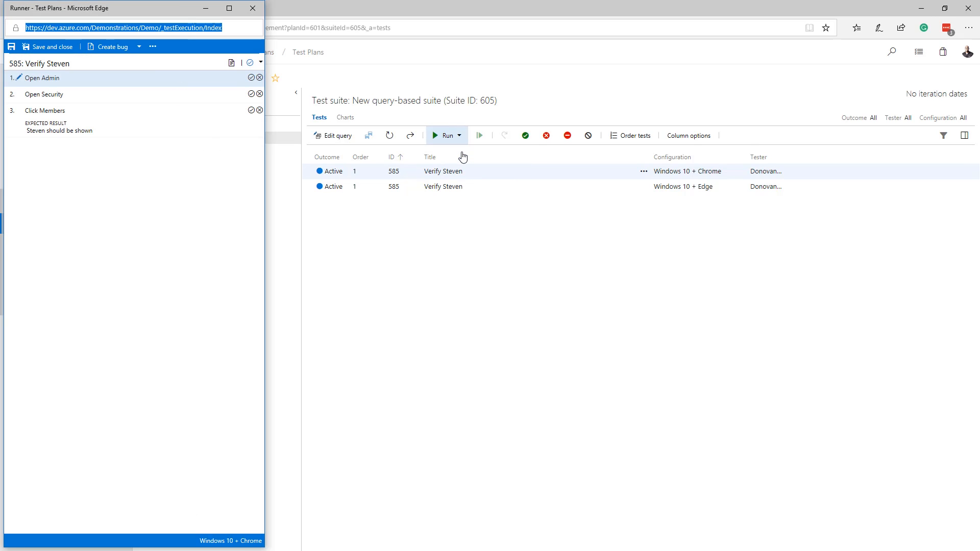
mouse_move(430, 215)
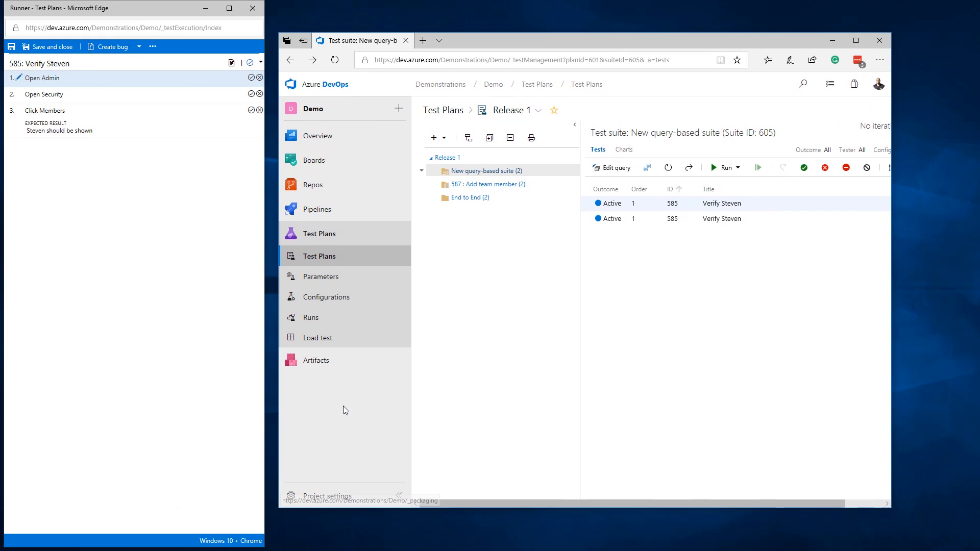
click(326, 496)
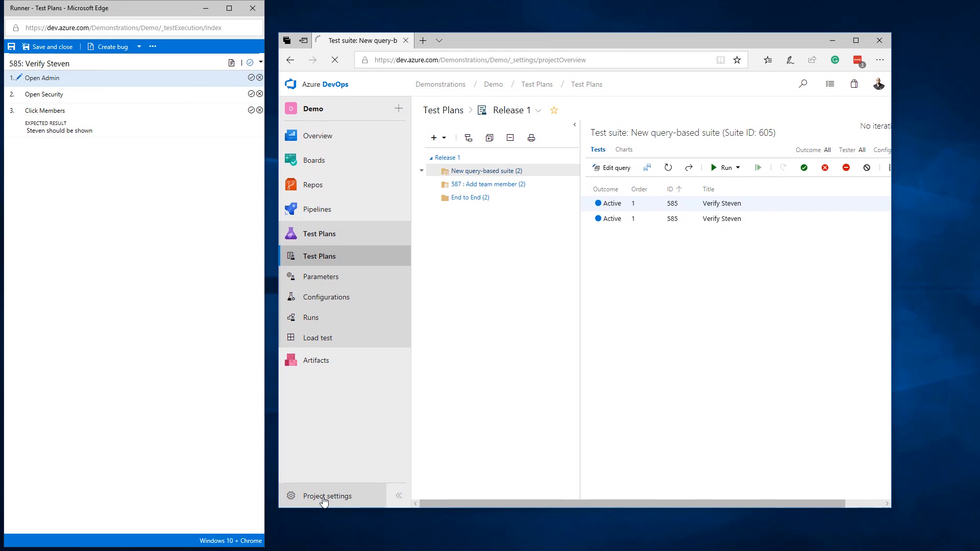
- Mark the Open Admin and Open Security steps passed while checking project security settings
click(326, 495)
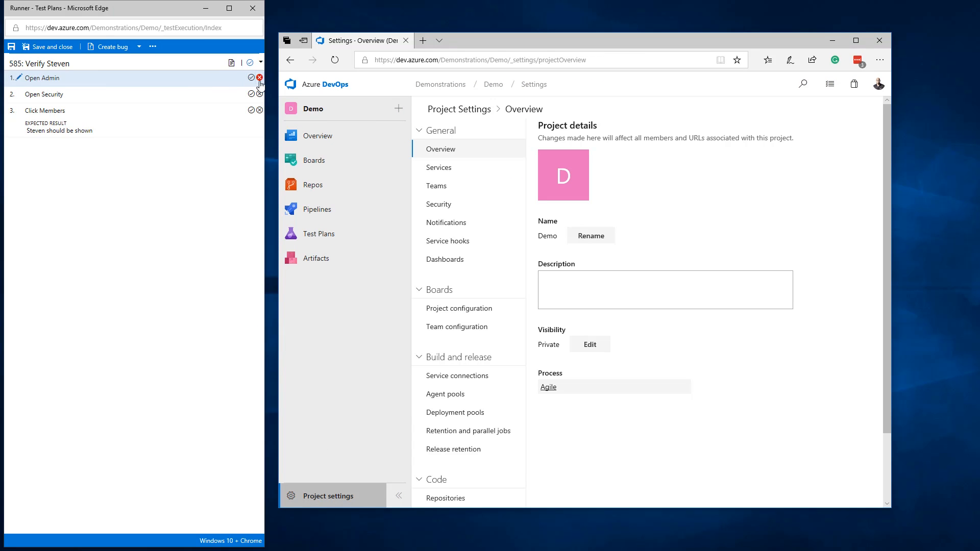
click(250, 78)
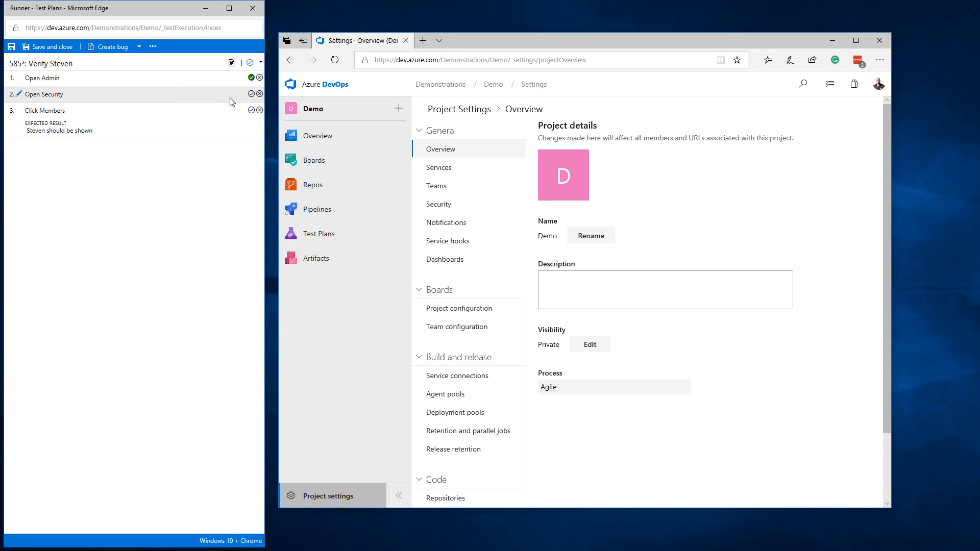
click(439, 204)
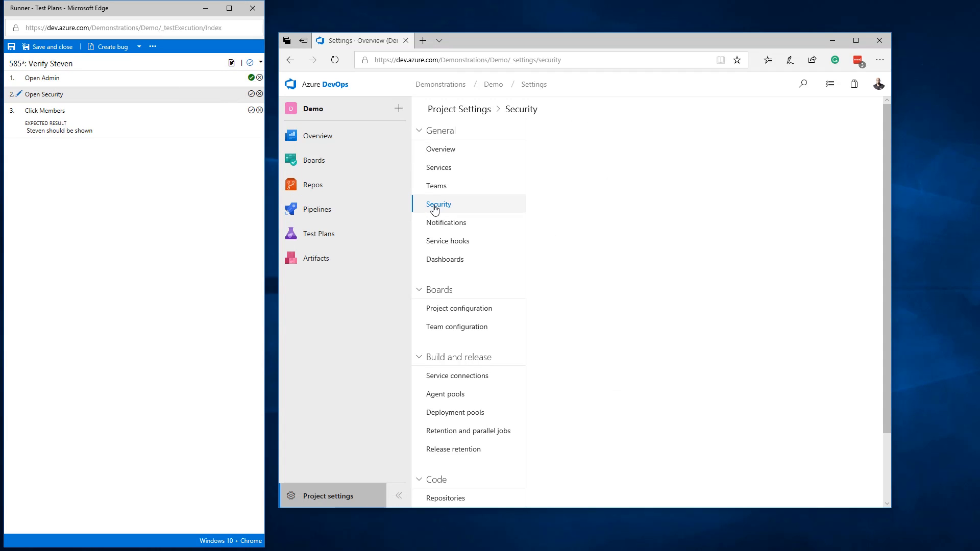
click(438, 204)
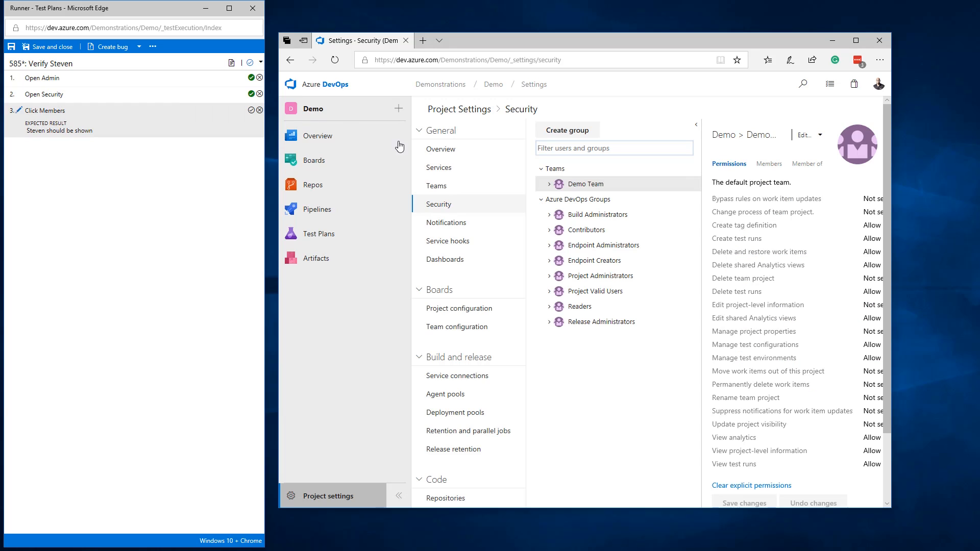
- Fail Click Members with comment 'Not shown' after checking Demo Team members, and file a bug
click(768, 164)
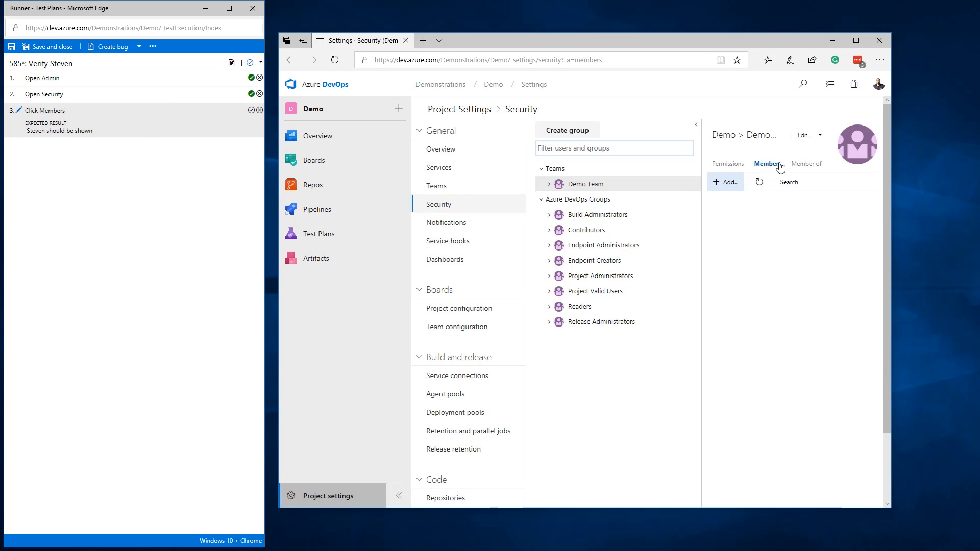
click(767, 164)
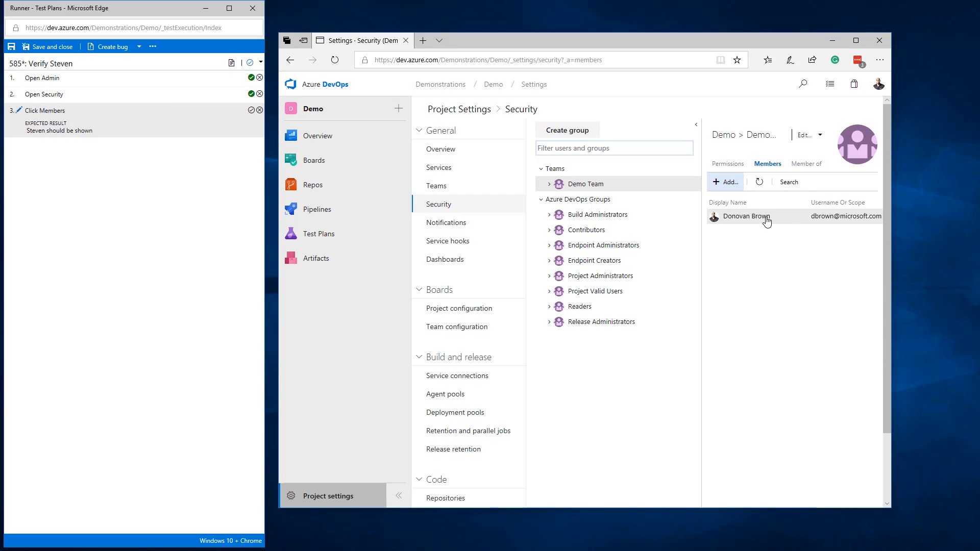
click(259, 110)
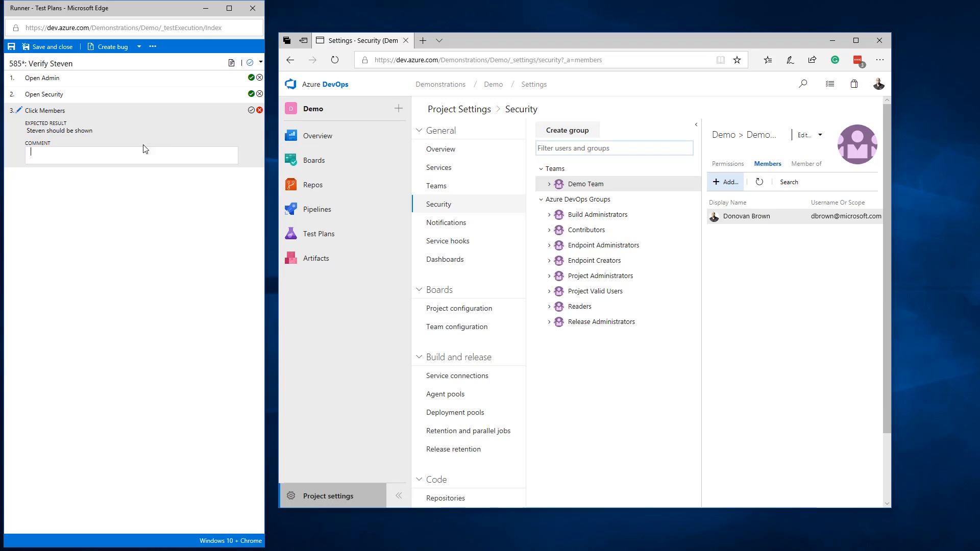
text(N)
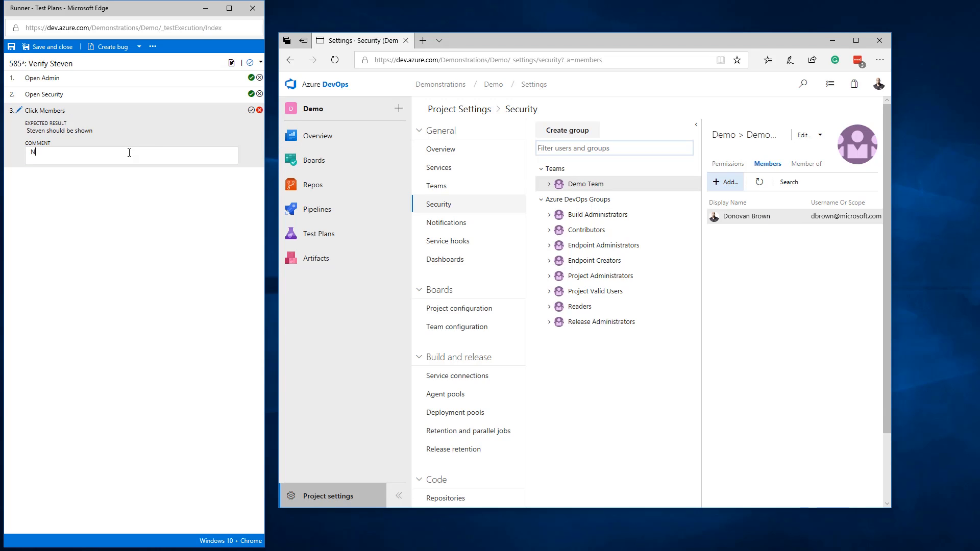
text(ot shown)
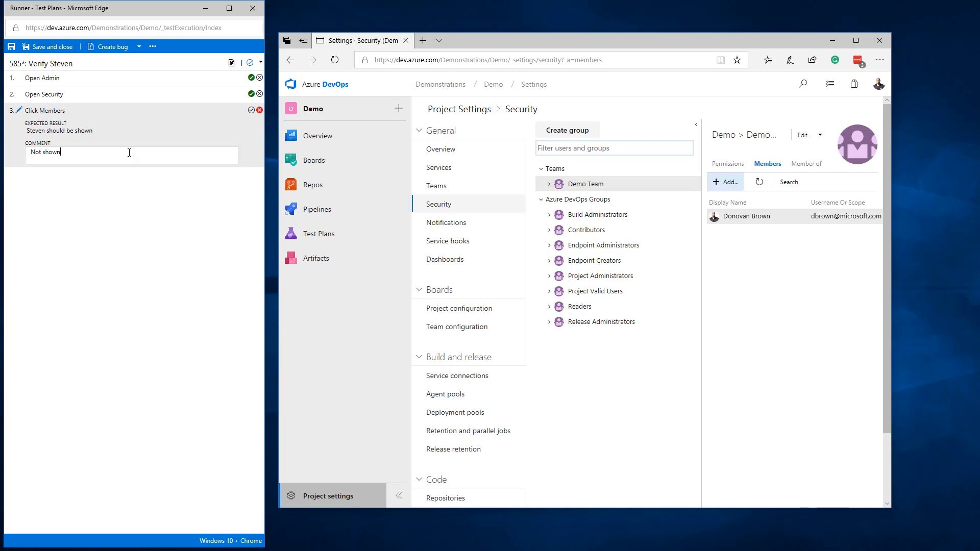
click(112, 46)
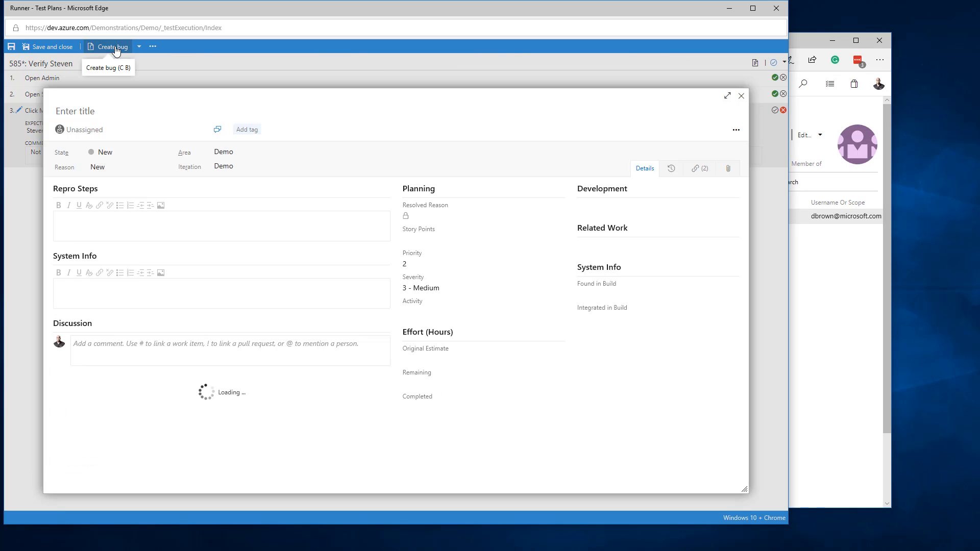
- Discard the draft bug, save the run results, and return to the Release 1 test plan
click(111, 46)
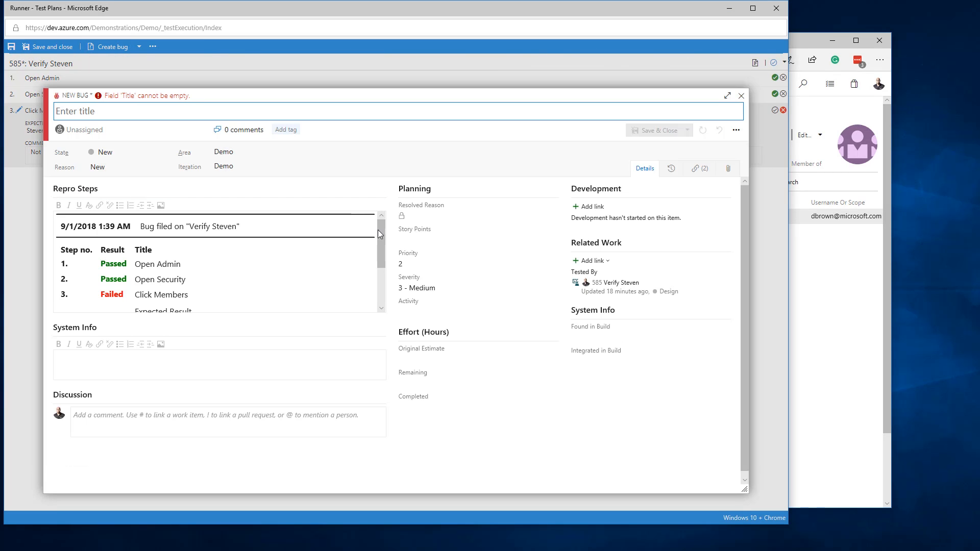
scroll(down, 3)
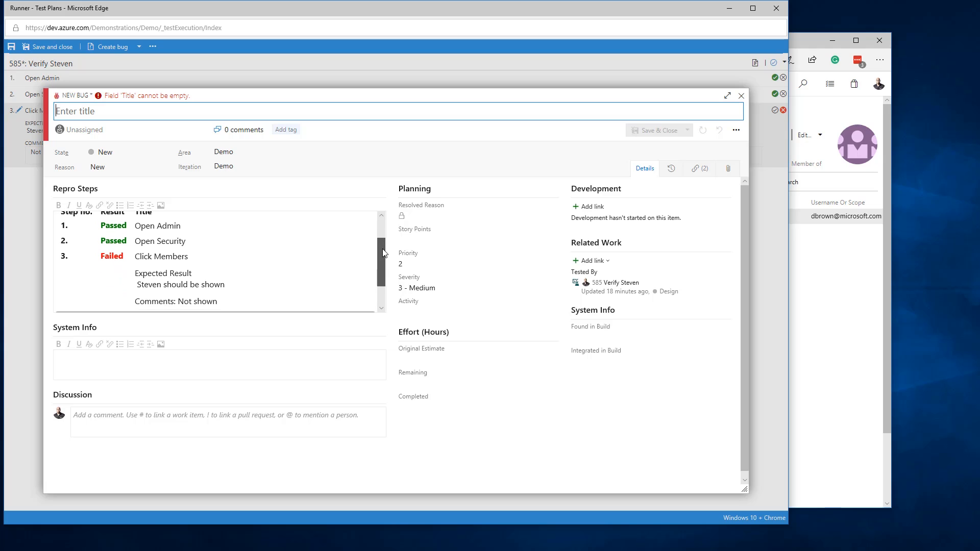
scroll(down, 3)
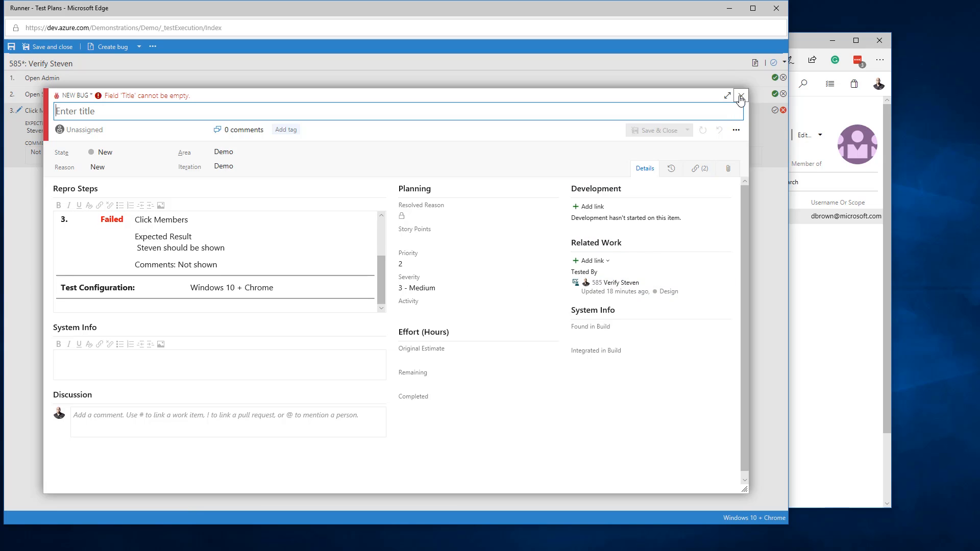
click(741, 95)
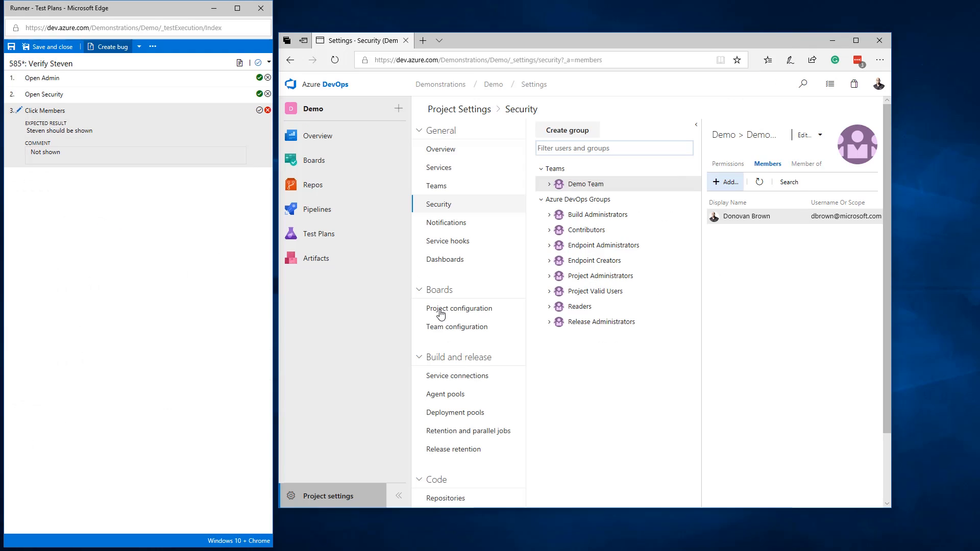
click(260, 8)
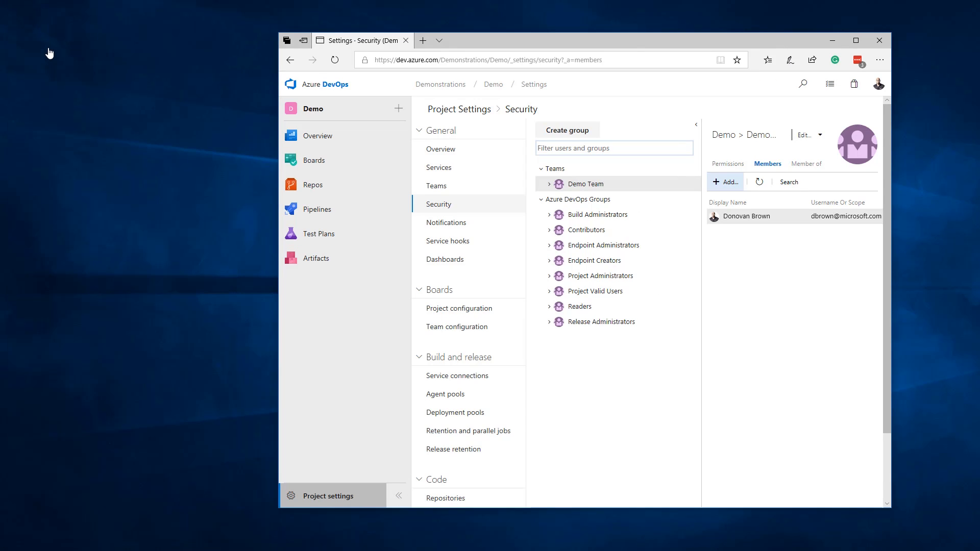
click(855, 39)
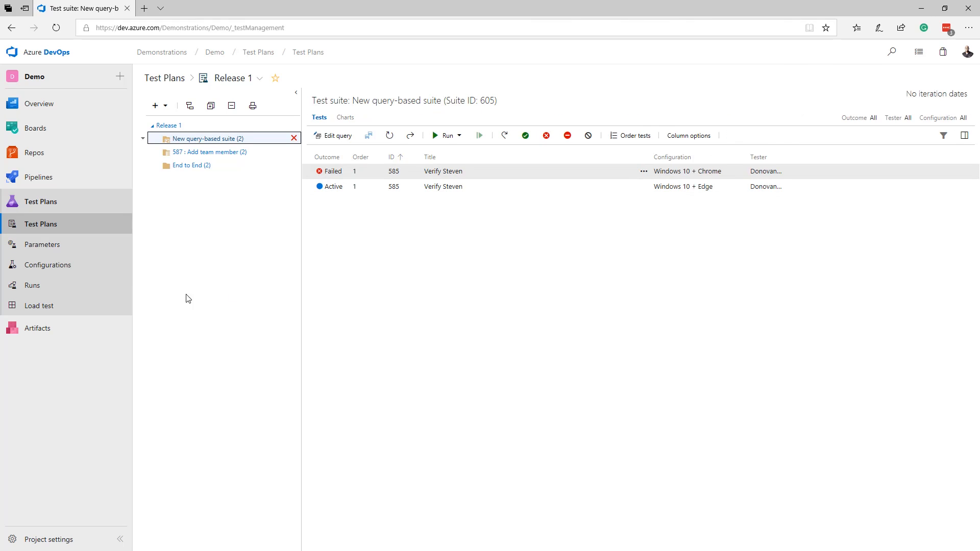
- Show the Runs list with the two failed query-based suite manual runs
click(31, 285)
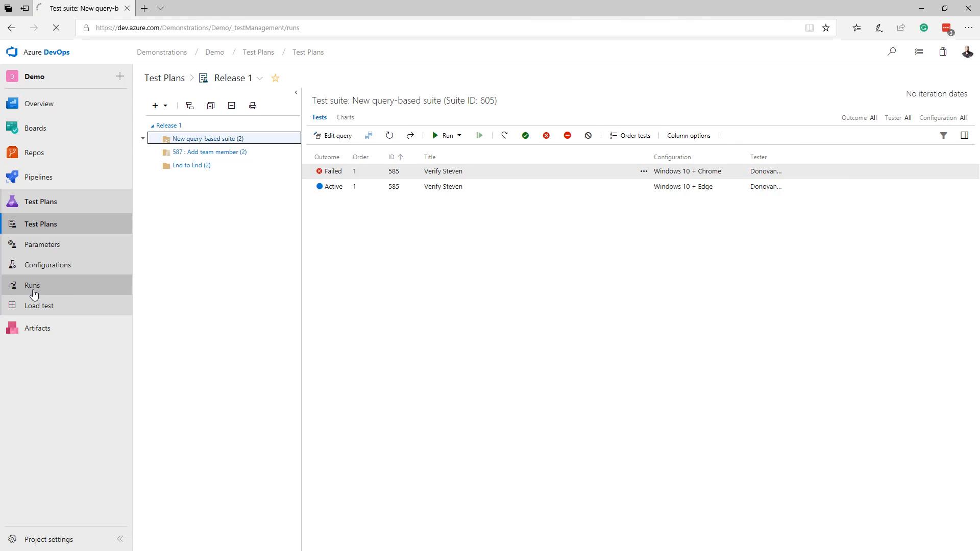
click(32, 284)
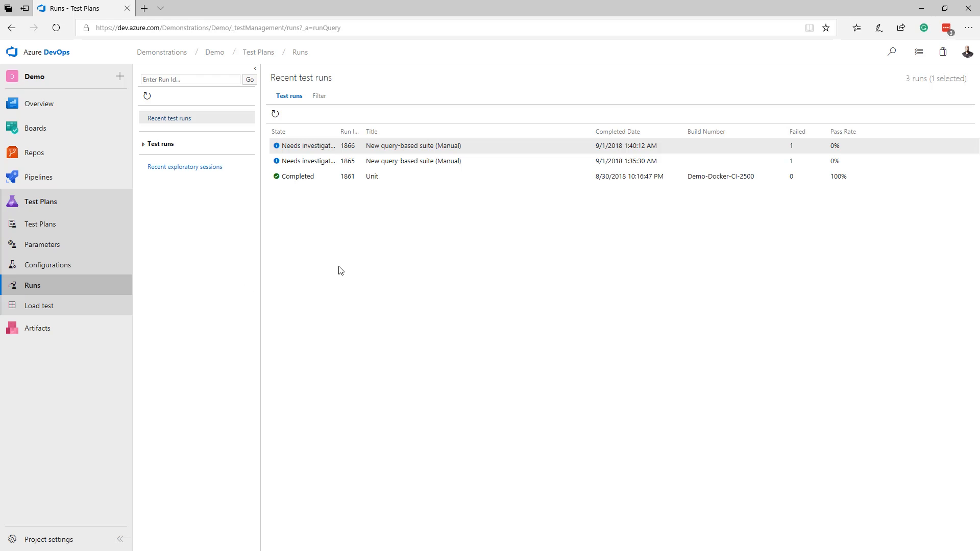